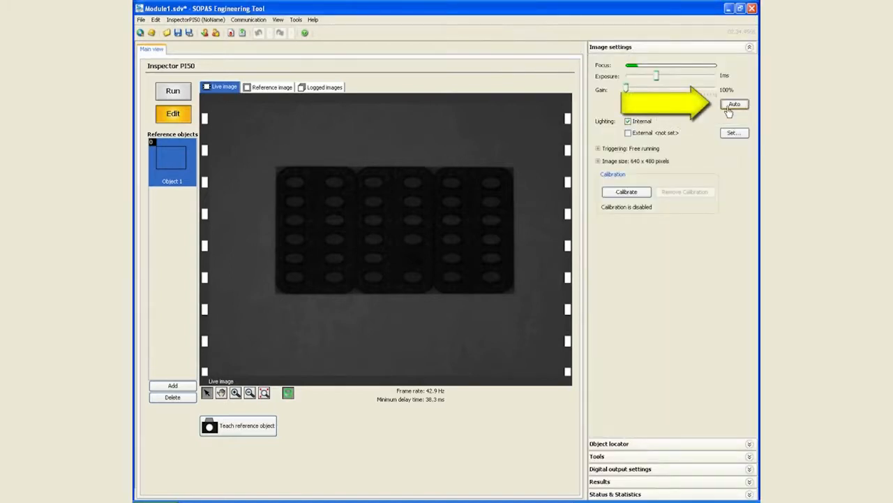
- Run Auto exposure so the live image of the blister cards is bright and clear
{"action": "left_click", "coordinate": [735, 103]}
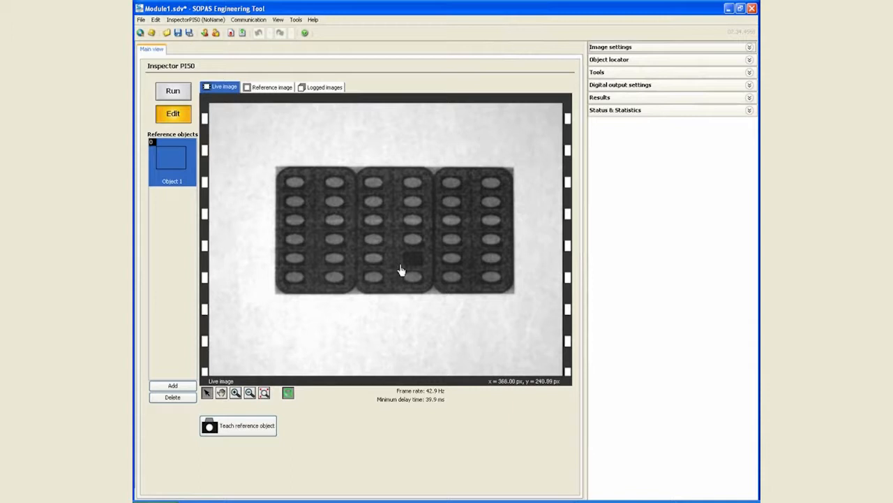
{"action": "mouse_move", "coordinate": [476, 273]}
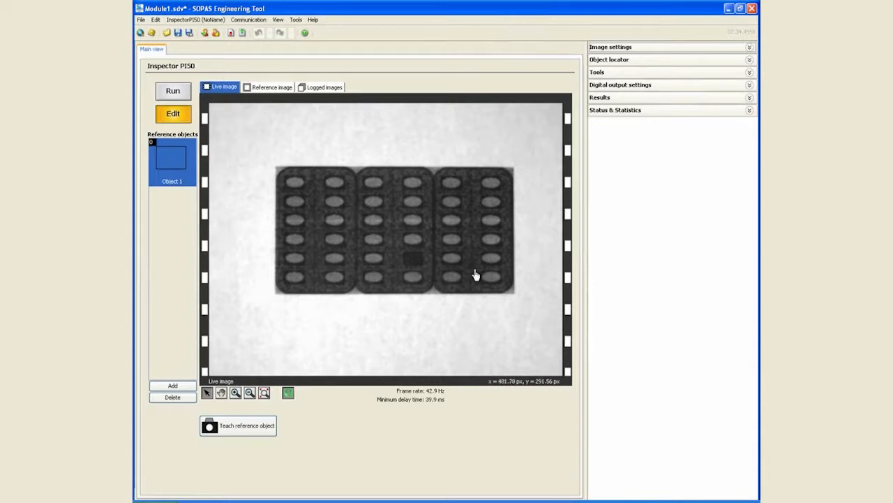
{"action": "mouse_move", "coordinate": [474, 273]}
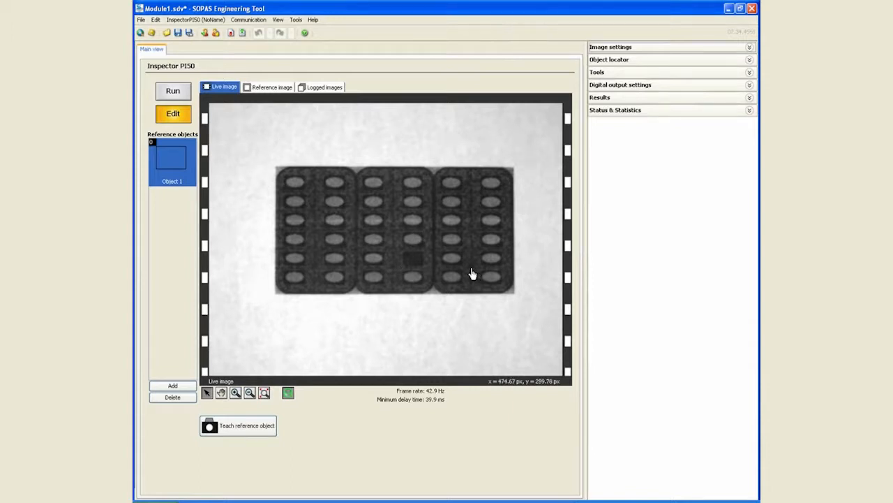
{"action": "mouse_move", "coordinate": [327, 258]}
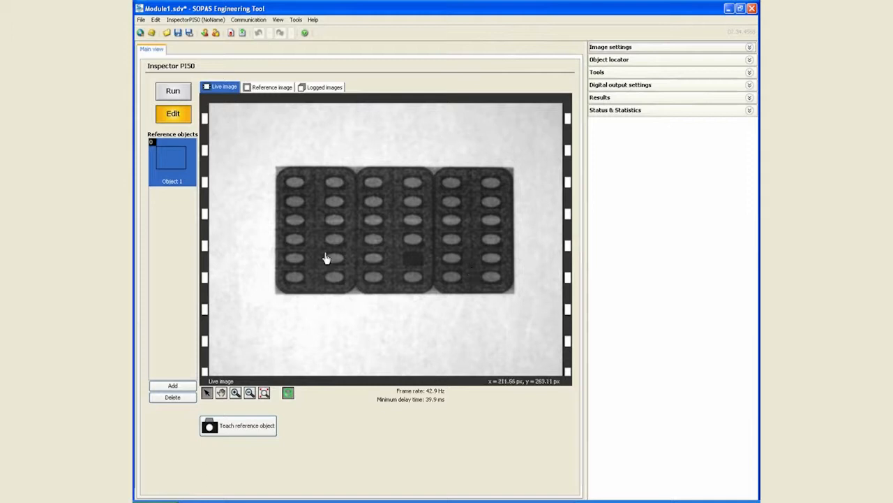
{"action": "mouse_move", "coordinate": [470, 262]}
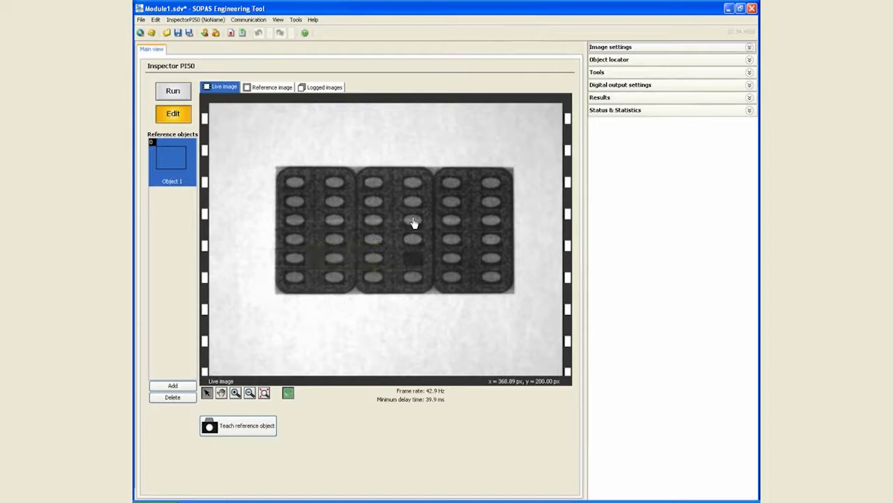
{"action": "mouse_move", "coordinate": [429, 232]}
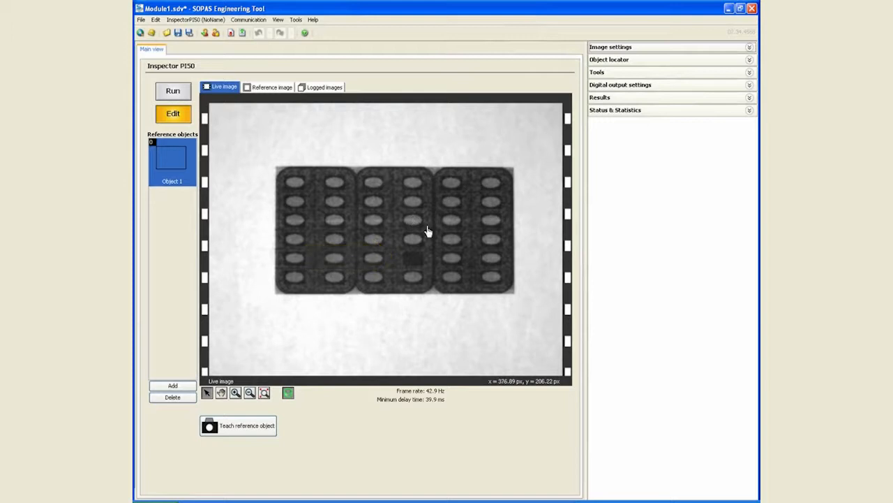
{"action": "mouse_move", "coordinate": [412, 221]}
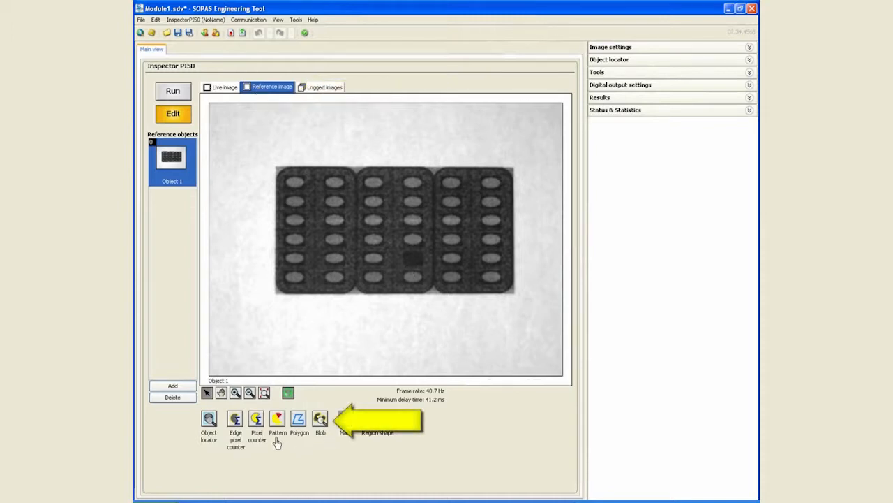
{"action": "mouse_move", "coordinate": [351, 249]}
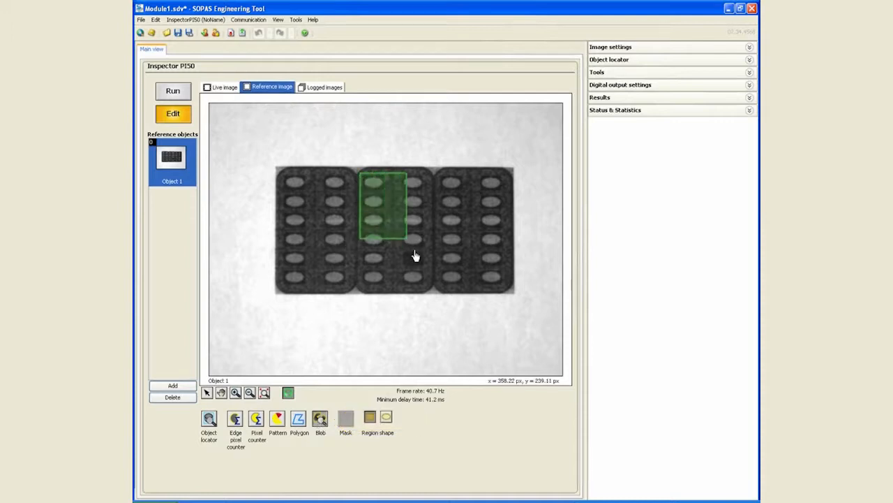
- Draw the Blob 1 inspection region over the middle blister card of 12 pills
{"action": "left_click_drag", "start_coordinate": [384, 237], "coordinate": [430, 296]}
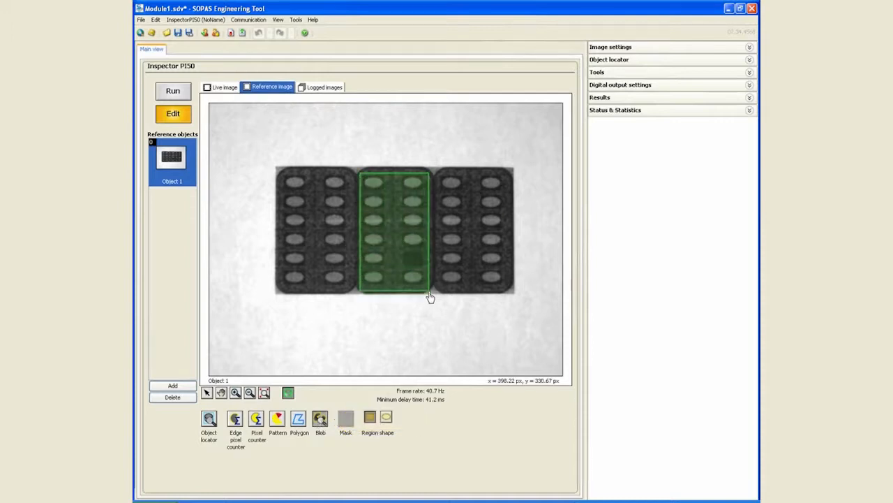
{"action": "left_click", "coordinate": [321, 418]}
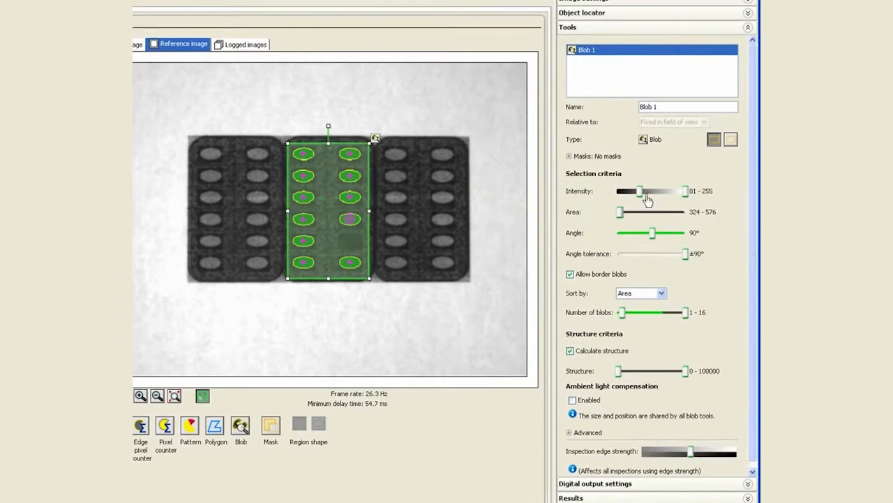
{"action": "mouse_move", "coordinate": [641, 198]}
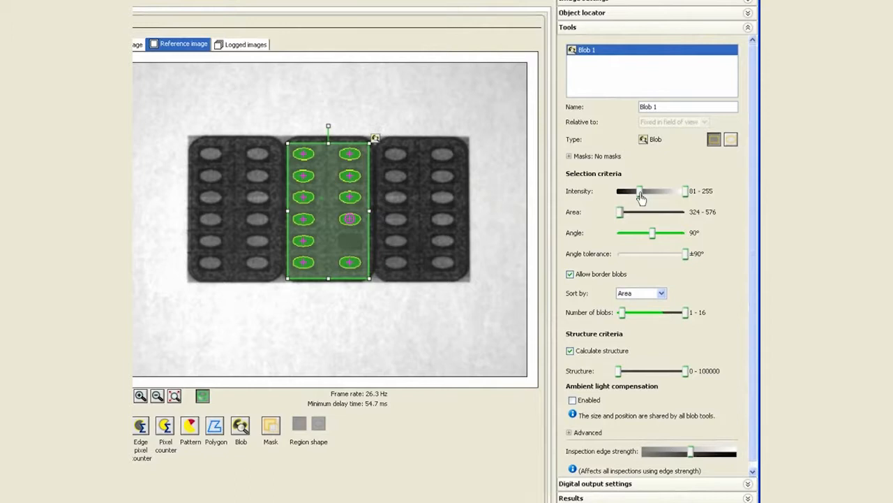
- Drop Blob 1's minimum intensity to 0, then settle the range at about 54–255
{"action": "left_click_drag", "start_coordinate": [641, 189], "coordinate": [620, 189]}
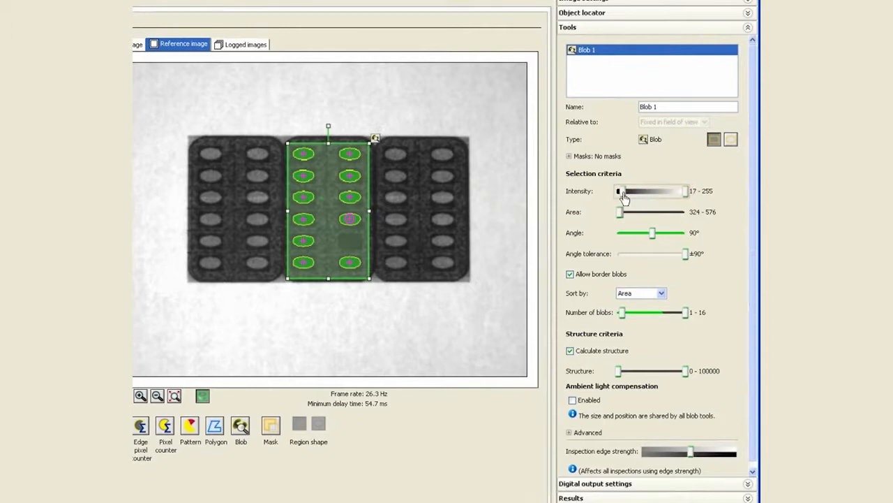
{"action": "left_click_drag", "start_coordinate": [619, 191], "coordinate": [617, 192]}
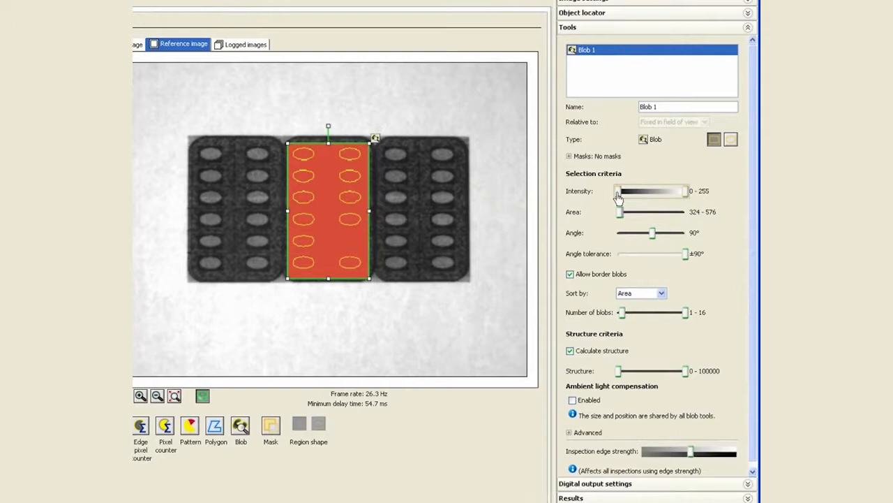
{"action": "mouse_move", "coordinate": [683, 201]}
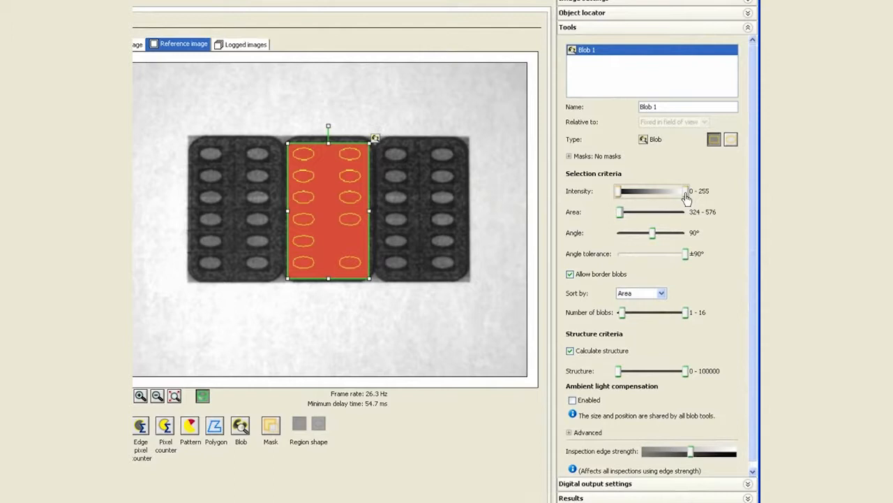
{"action": "mouse_move", "coordinate": [321, 198]}
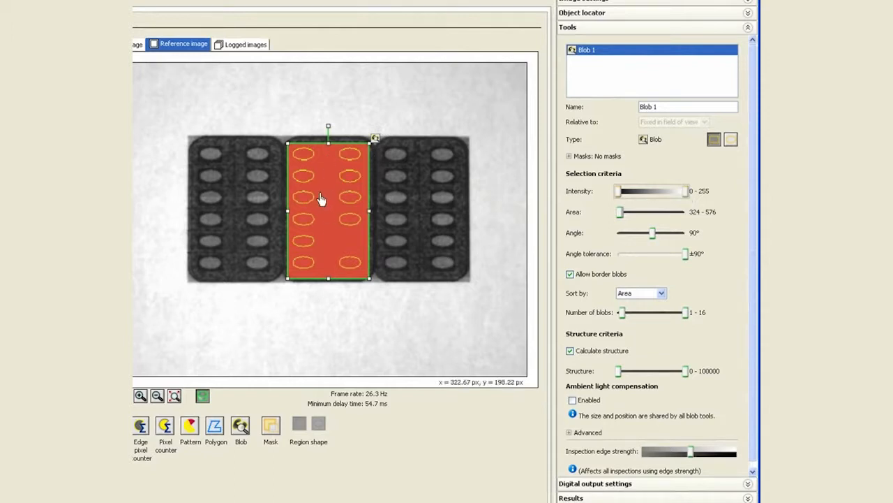
{"action": "mouse_move", "coordinate": [589, 301]}
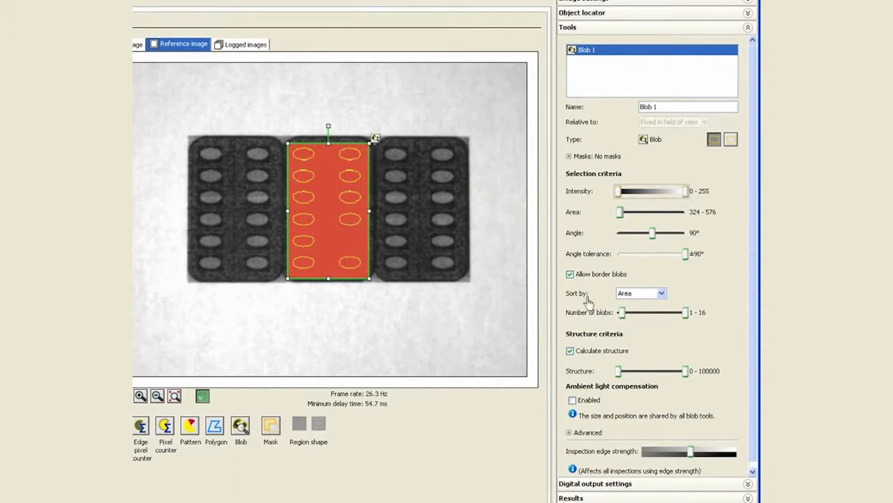
{"action": "mouse_move", "coordinate": [332, 168]}
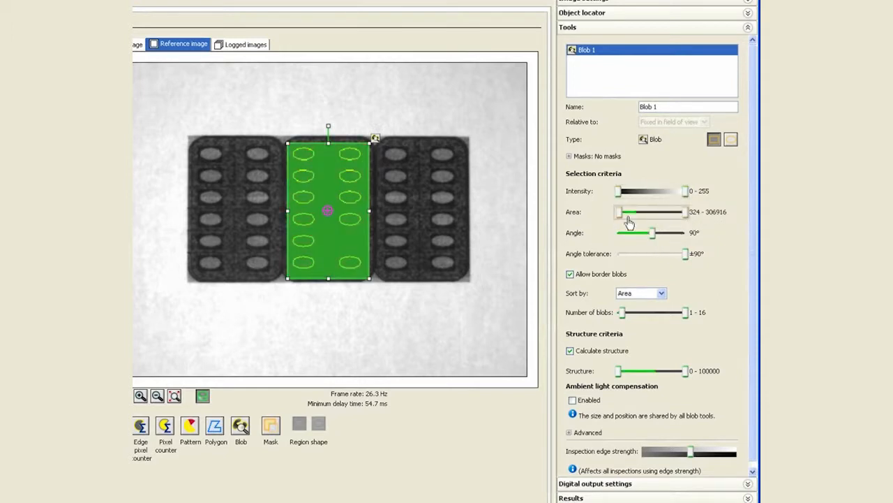
{"action": "mouse_move", "coordinate": [338, 191]}
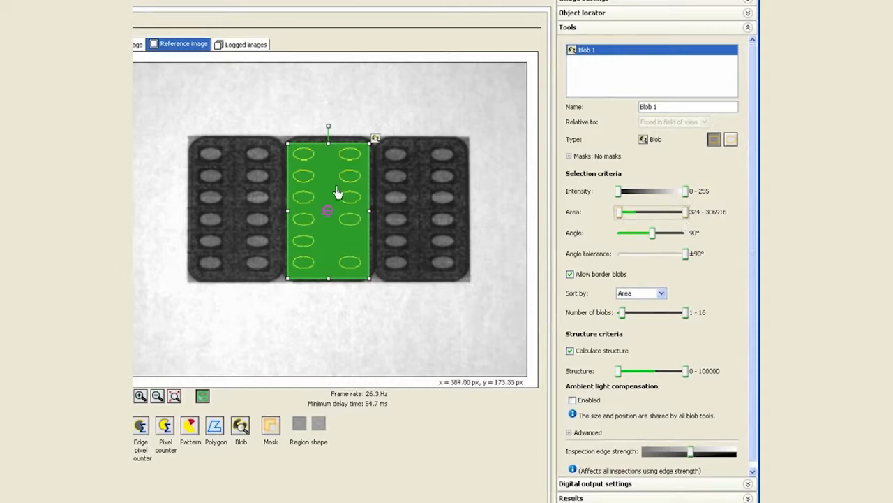
{"action": "mouse_move", "coordinate": [374, 339]}
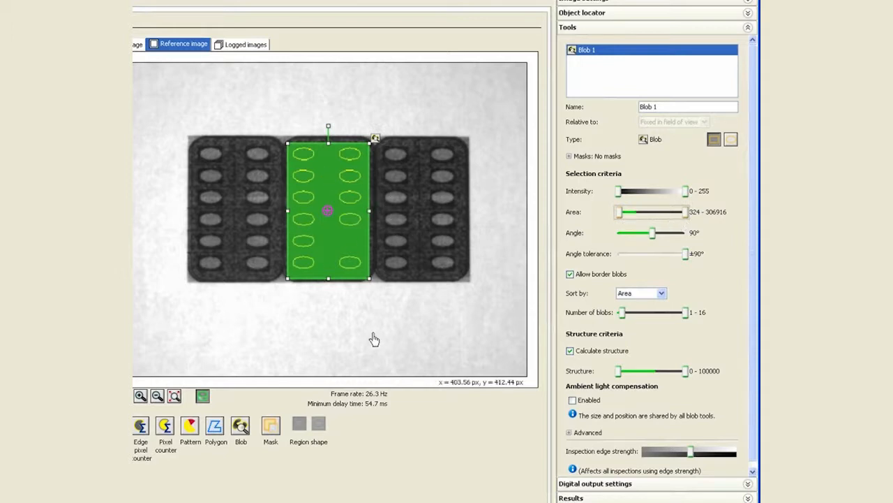
{"action": "left_click_drag", "start_coordinate": [618, 190], "coordinate": [628, 190]}
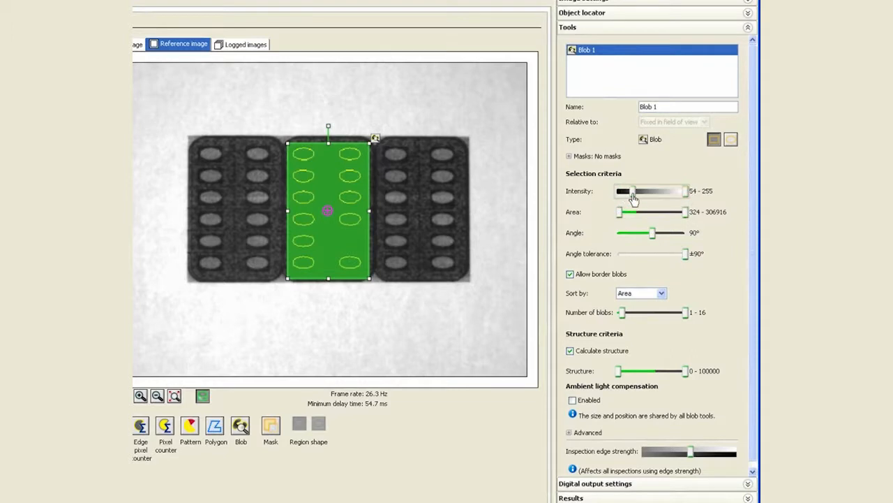
{"action": "left_click_drag", "start_coordinate": [628, 189], "coordinate": [642, 190]}
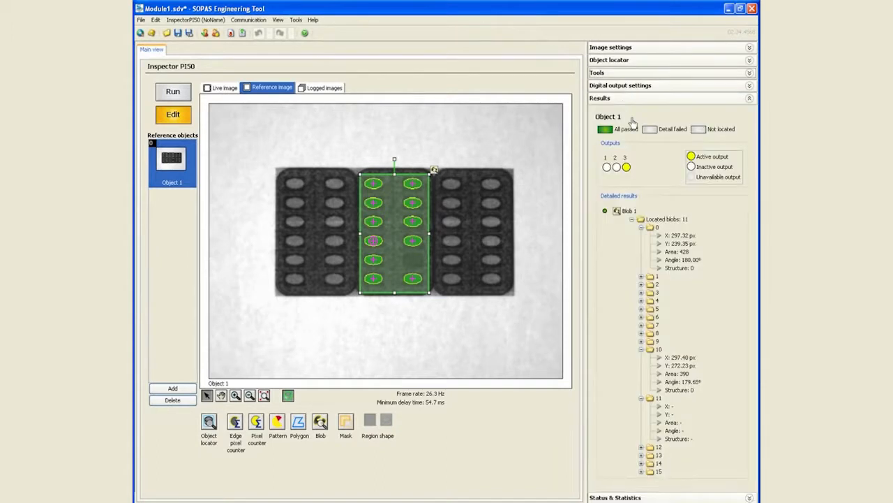
- Browse the Located blobs entries in Detailed results, collapsing and expanding entries 10 and 11
{"action": "left_click", "coordinate": [643, 227]}
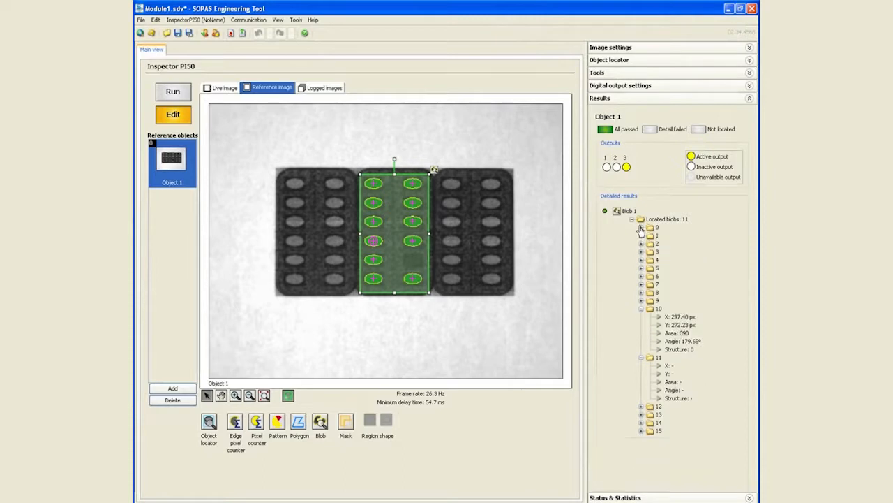
{"action": "left_click", "coordinate": [641, 358]}
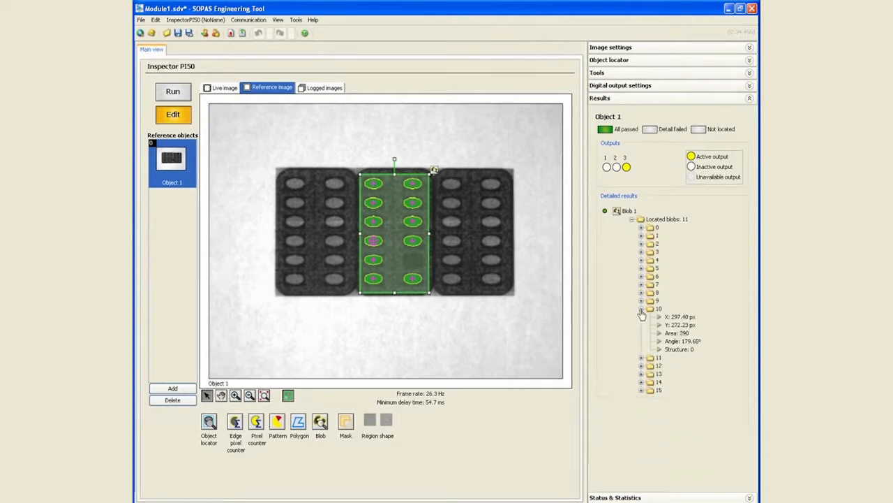
{"action": "left_click", "coordinate": [642, 308]}
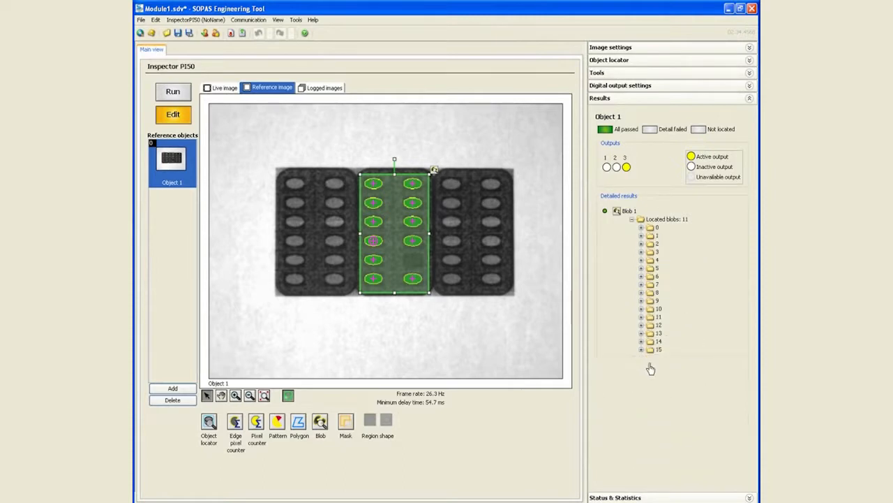
{"action": "left_click", "coordinate": [641, 349]}
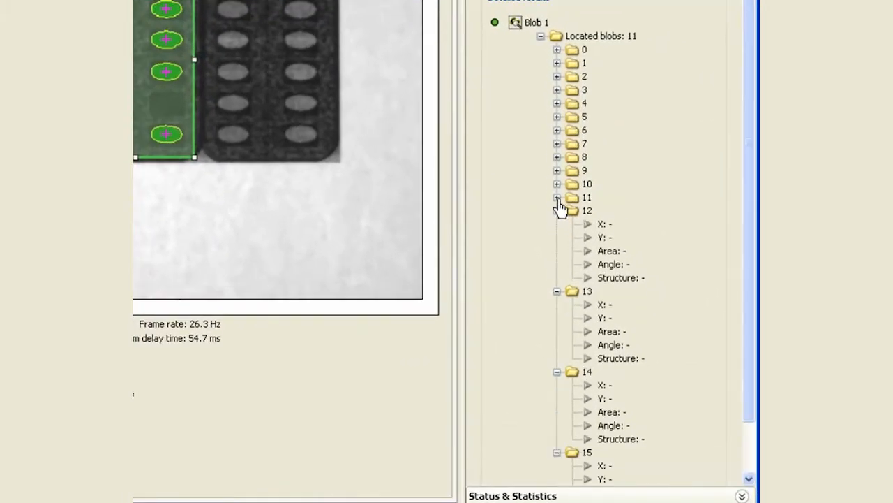
{"action": "left_click", "coordinate": [557, 197]}
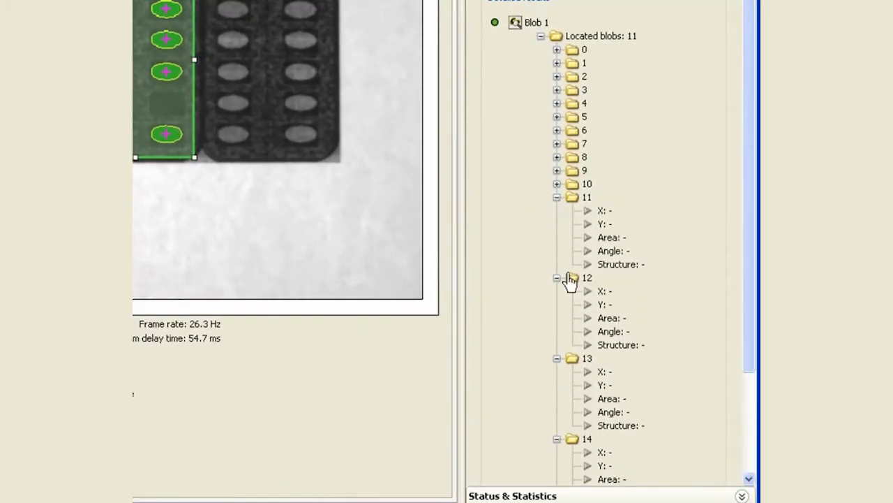
{"action": "mouse_move", "coordinate": [606, 27]}
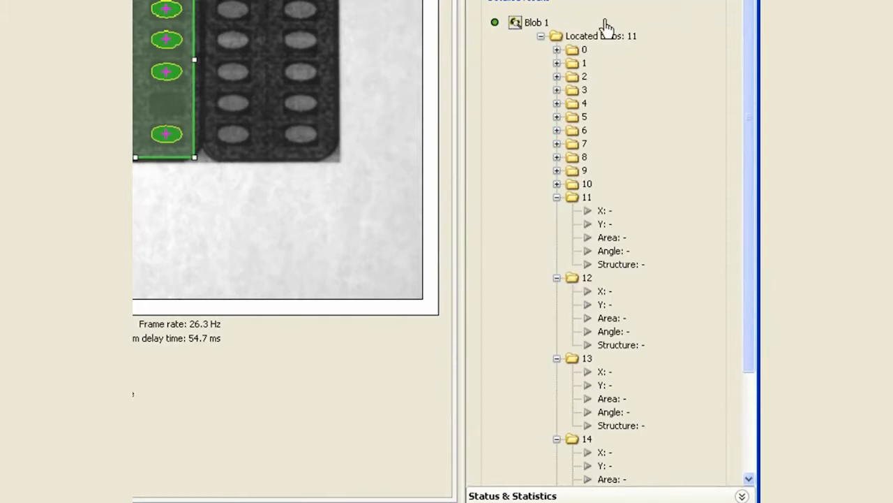
{"action": "mouse_move", "coordinate": [489, 21]}
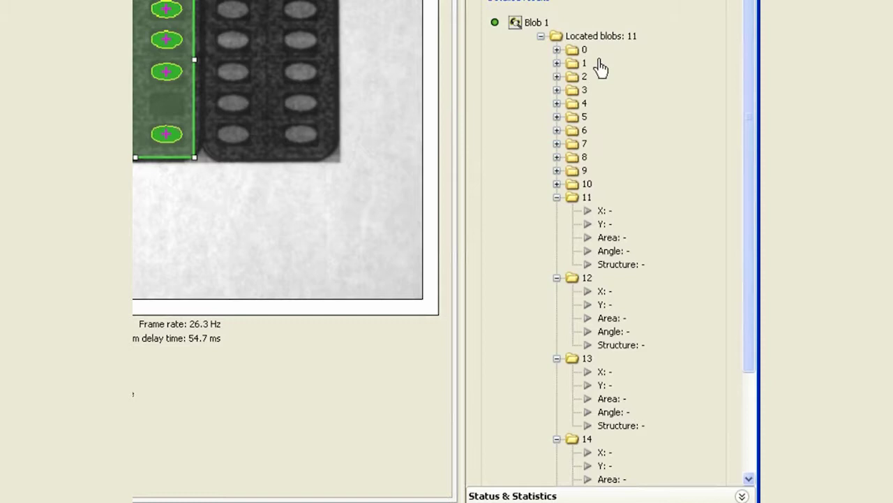
- Expand located blobs 0 and 10 to show their position, area and angle
{"action": "left_click", "coordinate": [557, 51]}
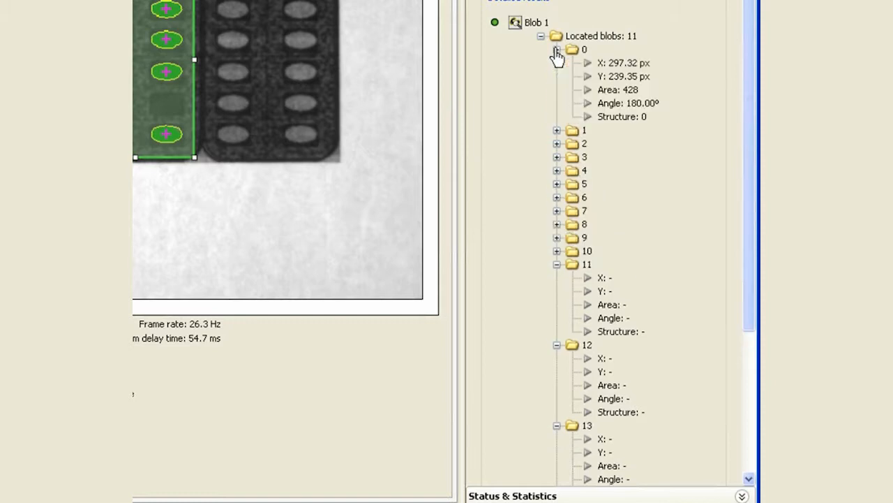
{"action": "left_click", "coordinate": [557, 251]}
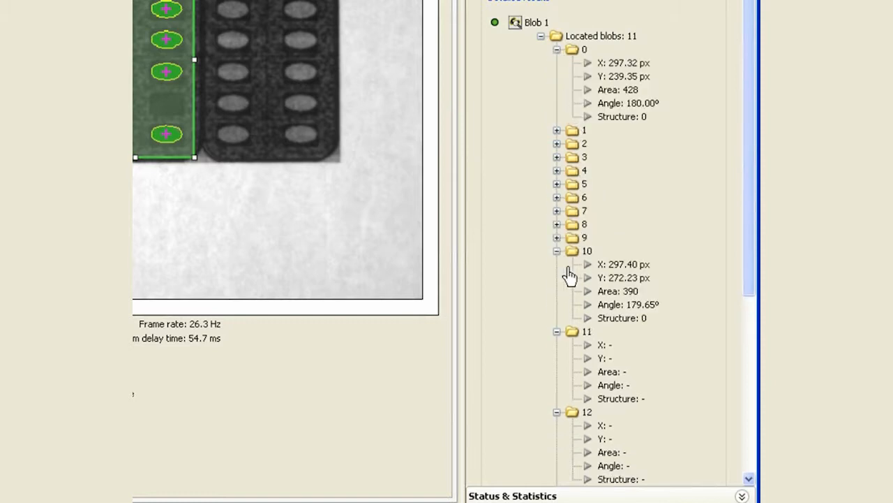
{"action": "mouse_move", "coordinate": [628, 96]}
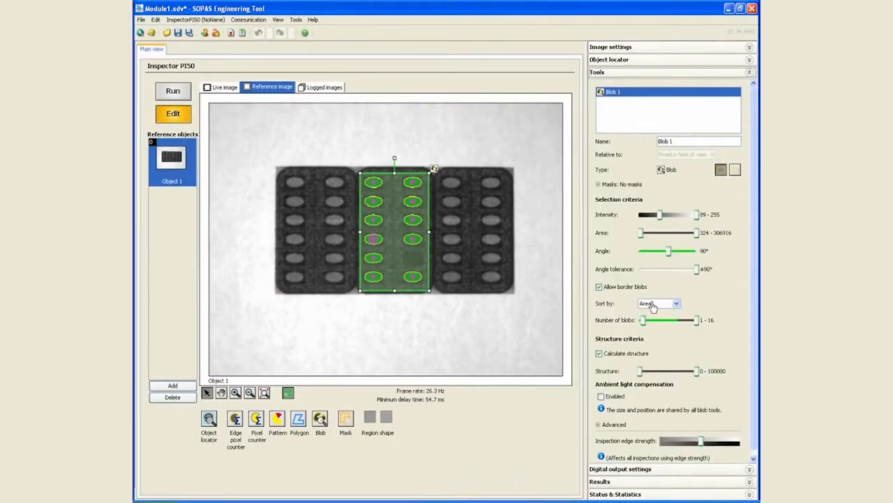
- Keep blobs sorted by area and lower Blob 1's largest accepted blob area
{"action": "left_click", "coordinate": [676, 303]}
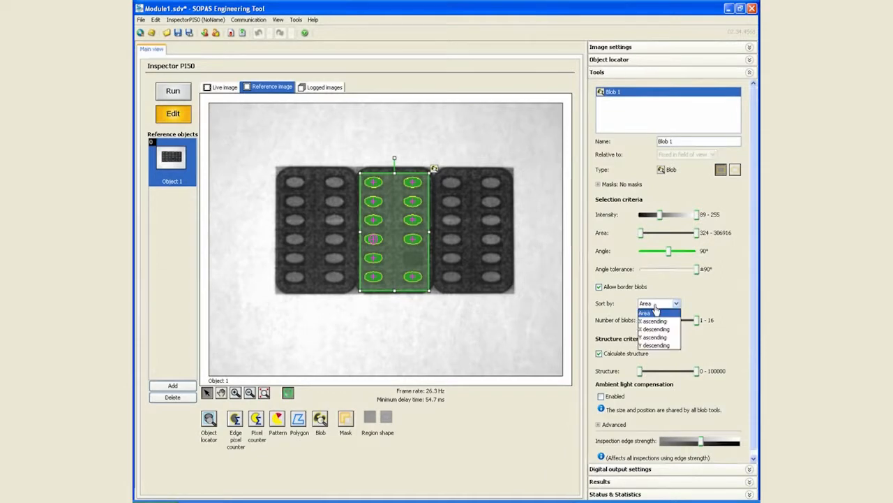
{"action": "mouse_move", "coordinate": [653, 320]}
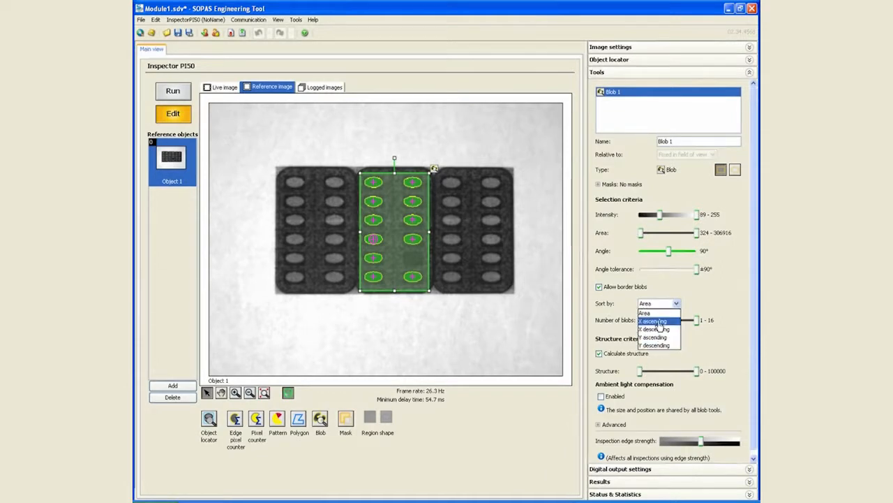
{"action": "left_click", "coordinate": [643, 313]}
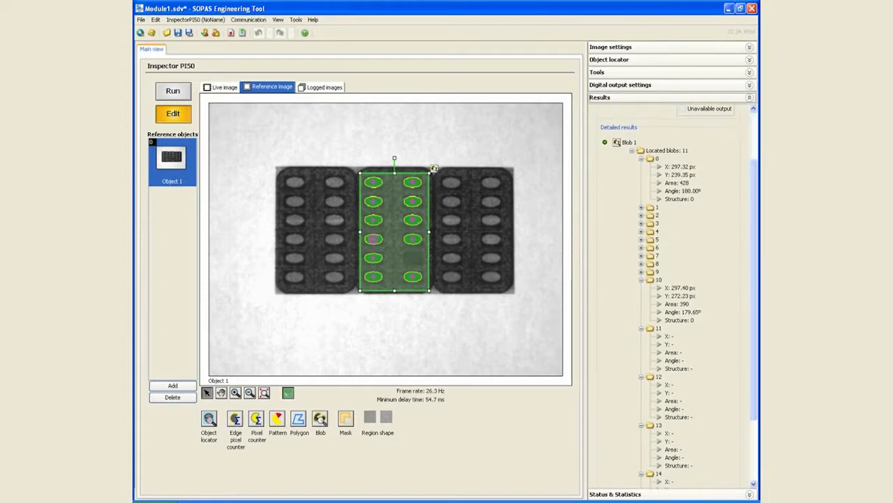
{"action": "mouse_move", "coordinate": [620, 191]}
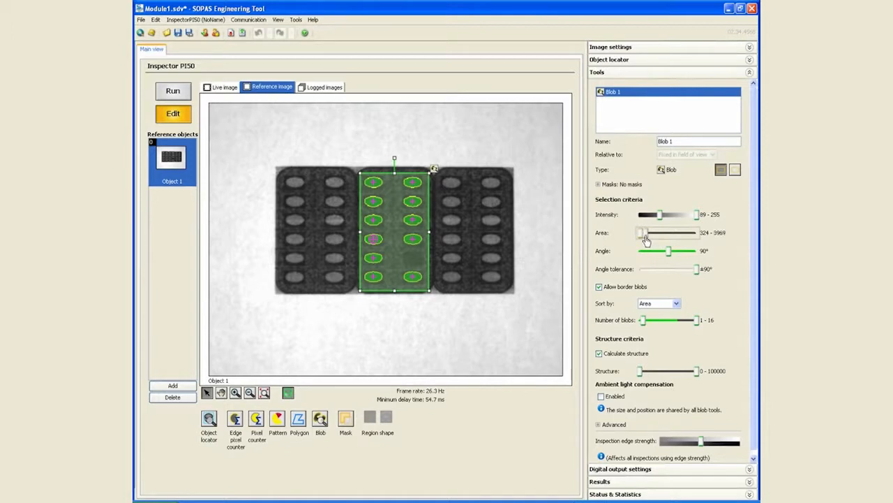
{"action": "left_click_drag", "start_coordinate": [697, 232], "coordinate": [642, 232]}
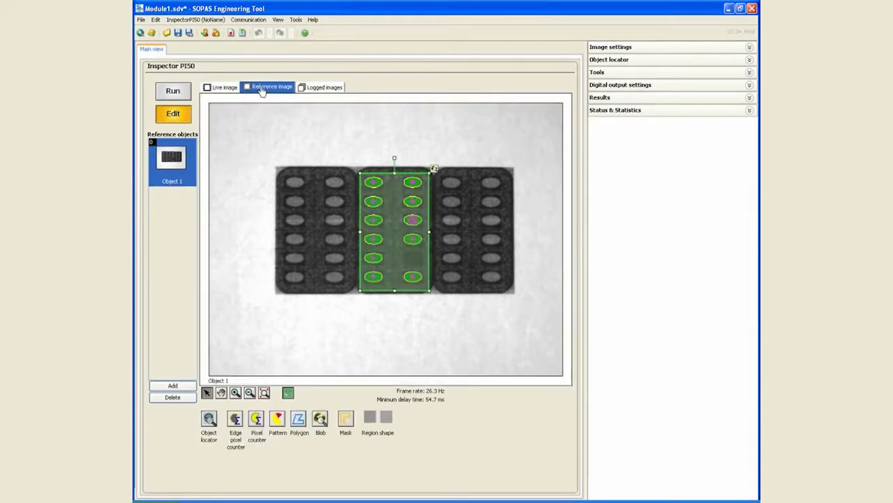
{"action": "mouse_move", "coordinate": [380, 238]}
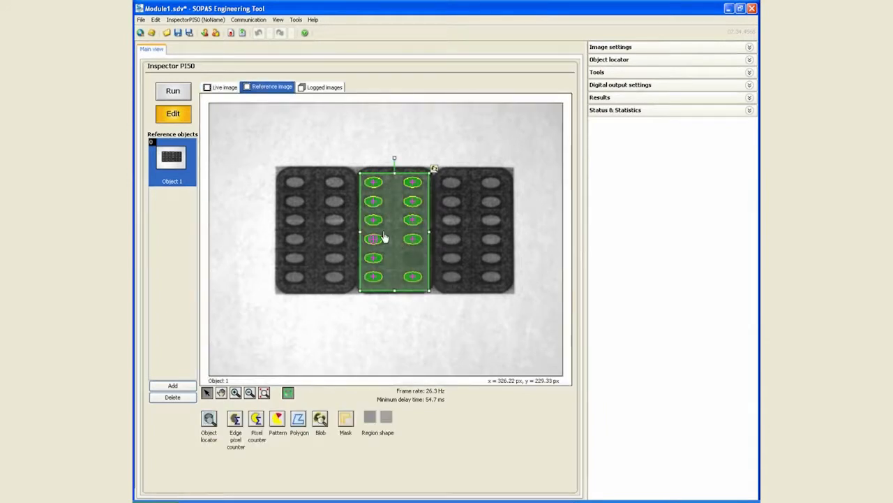
- Paste copies of the region as Blob 2 and Blob 3 and place them over the other blister strips
{"action": "right_click", "coordinate": [380, 238]}
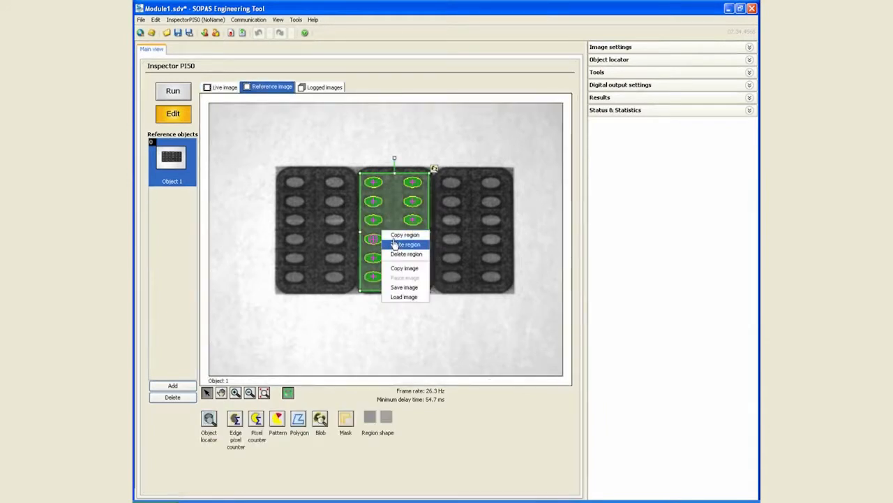
{"action": "left_click", "coordinate": [407, 243]}
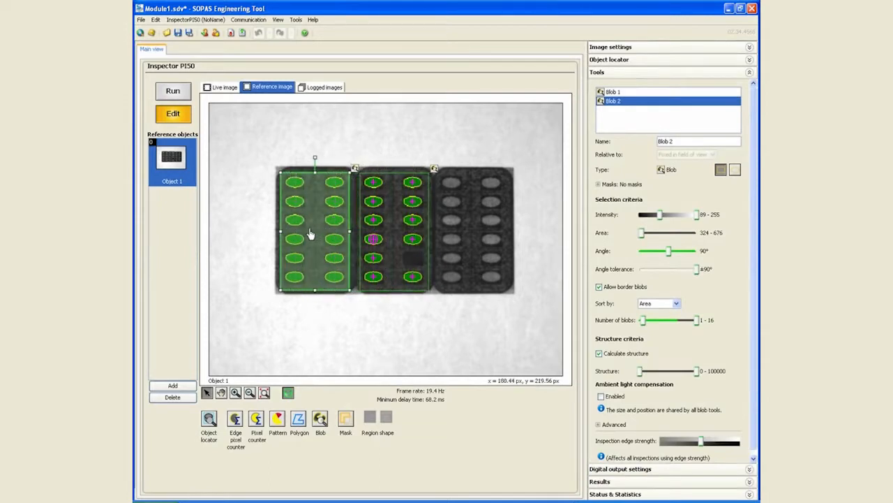
{"action": "right_click", "coordinate": [394, 238]}
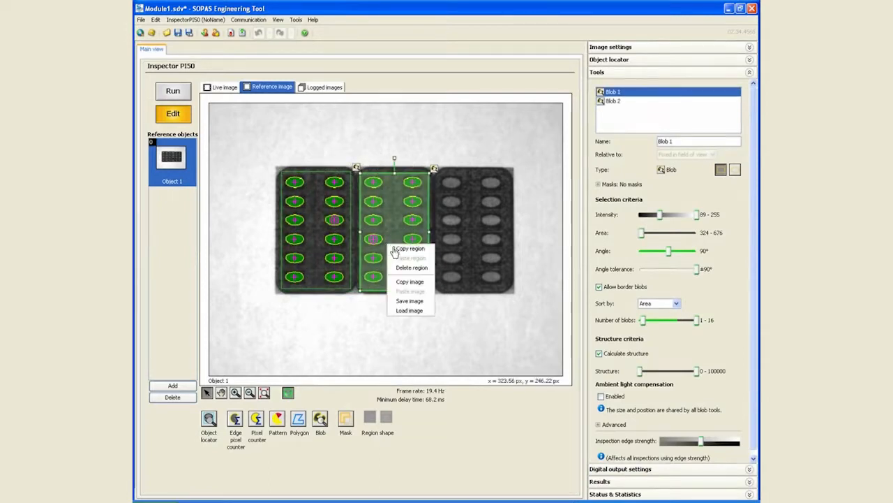
{"action": "left_click", "coordinate": [410, 248]}
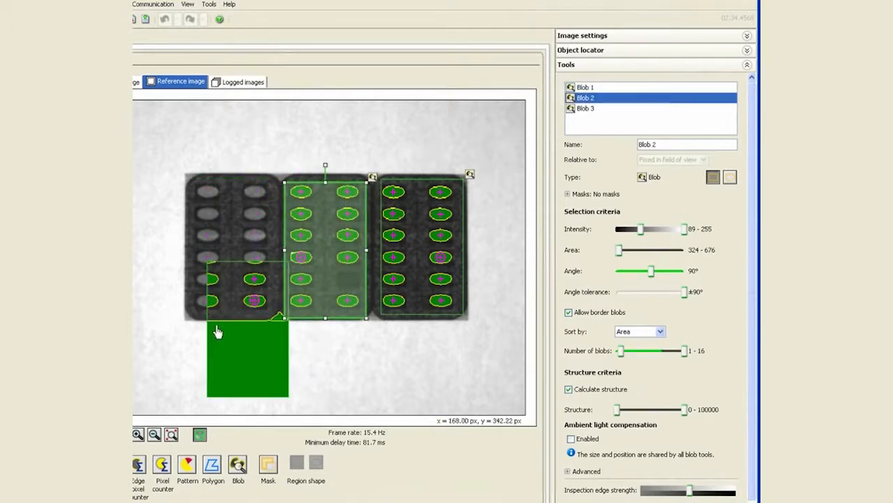
{"action": "left_click", "coordinate": [585, 87]}
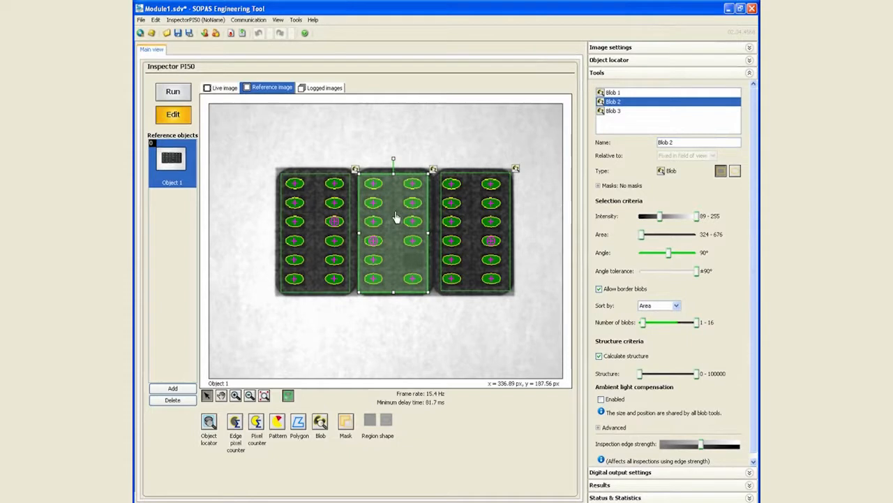
{"action": "mouse_move", "coordinate": [430, 234]}
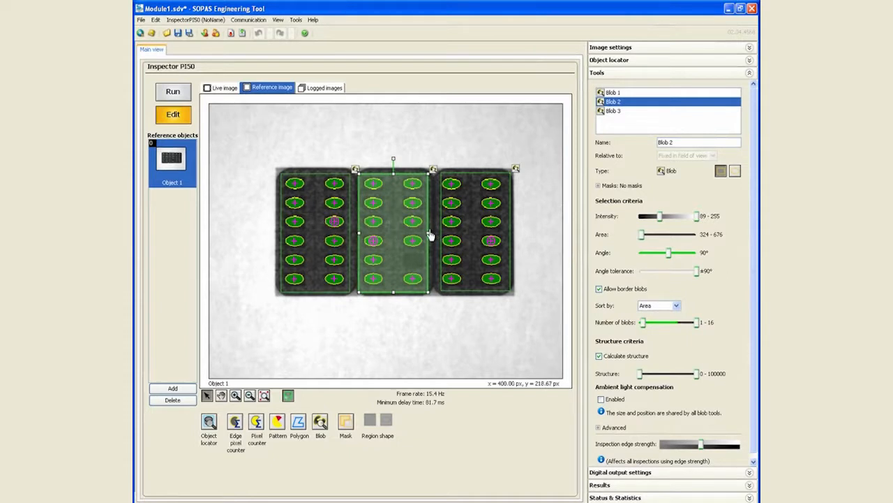
{"action": "mouse_move", "coordinate": [461, 241]}
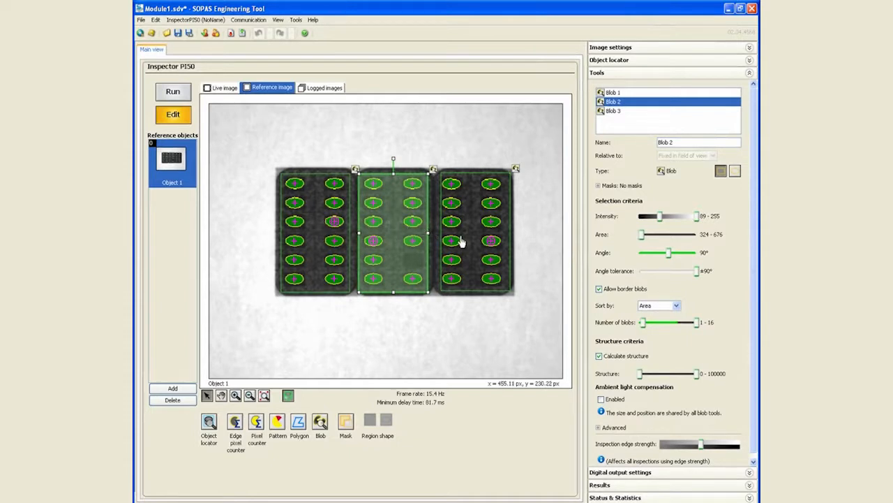
{"action": "mouse_move", "coordinate": [374, 156]}
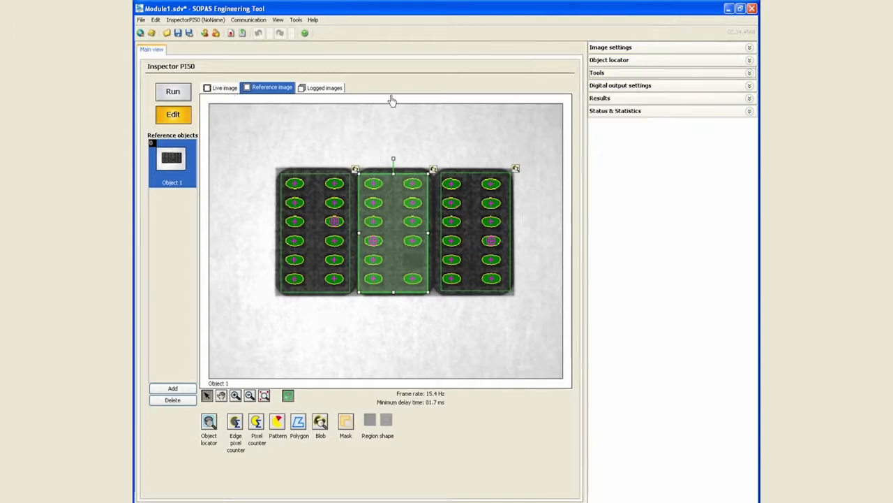
- Raise Blob 1's minimum number of blobs to about 12
{"action": "left_click", "coordinate": [224, 86]}
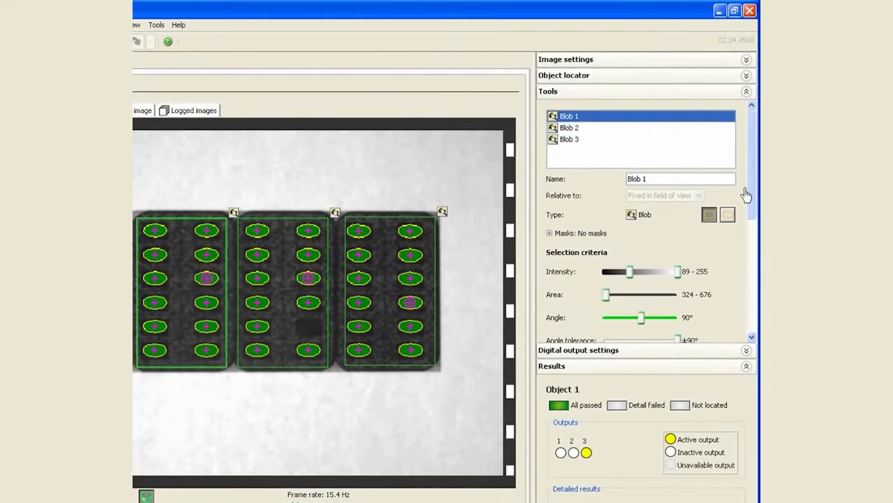
{"action": "scroll", "scroll_direction": "down", "scroll_amount": 3}
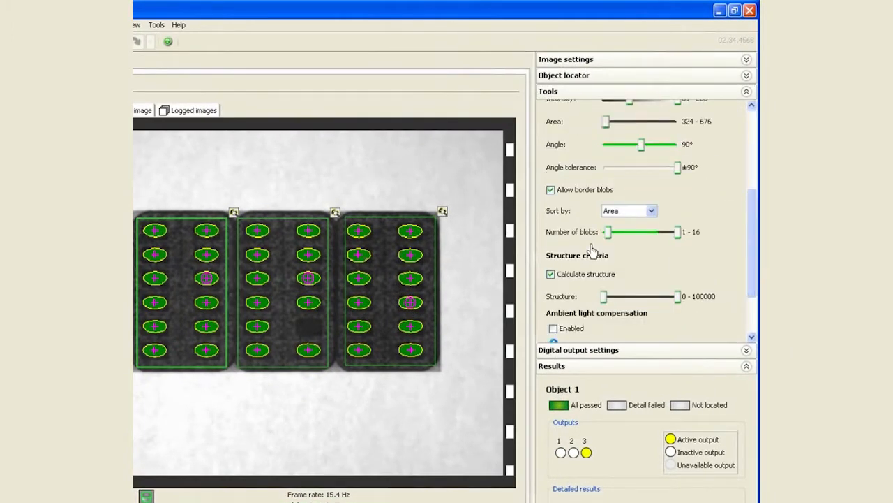
{"action": "left_click_drag", "start_coordinate": [606, 231], "coordinate": [635, 232]}
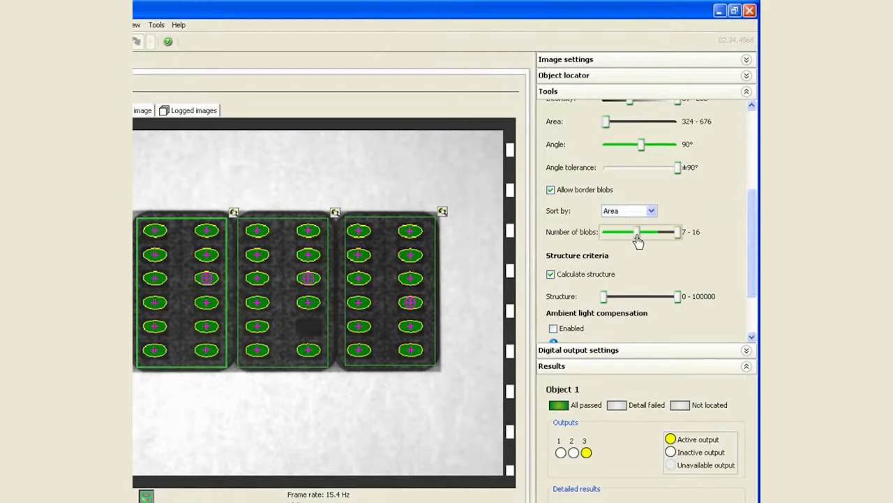
{"action": "left_click_drag", "start_coordinate": [635, 231], "coordinate": [656, 231]}
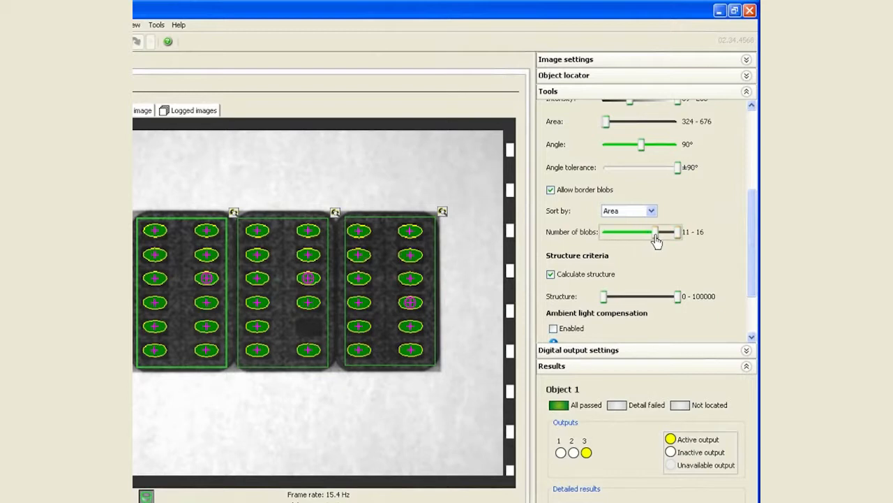
{"action": "left_click_drag", "start_coordinate": [653, 232], "coordinate": [663, 232]}
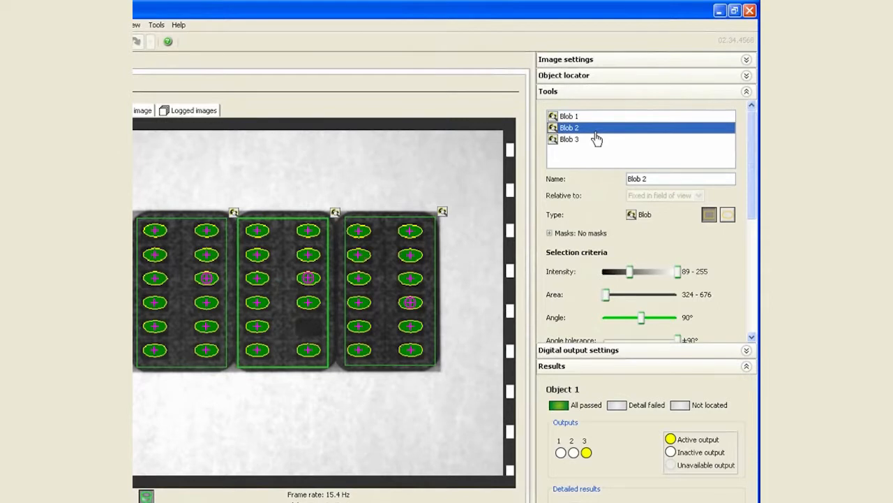
- Raise Blob 2's and Blob 3's minimum number of blobs to 12 as well
{"action": "scroll", "scroll_direction": "down", "scroll_amount": 3}
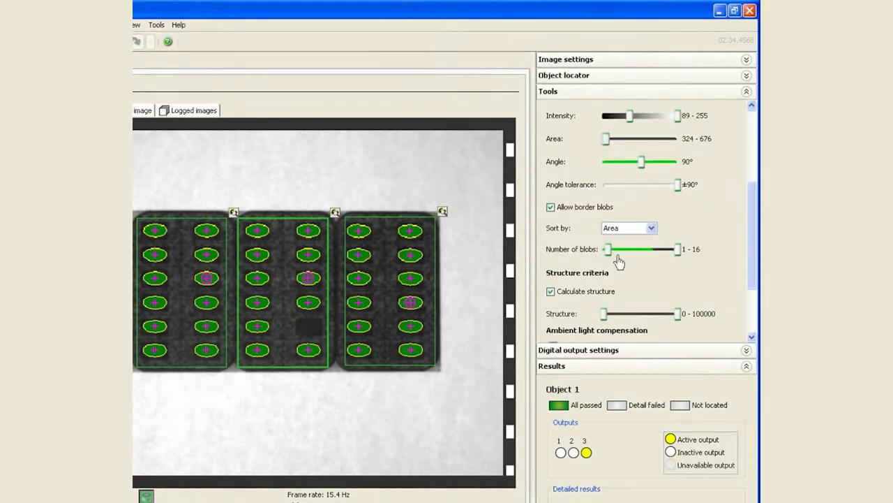
{"action": "left_click_drag", "start_coordinate": [606, 248], "coordinate": [668, 248]}
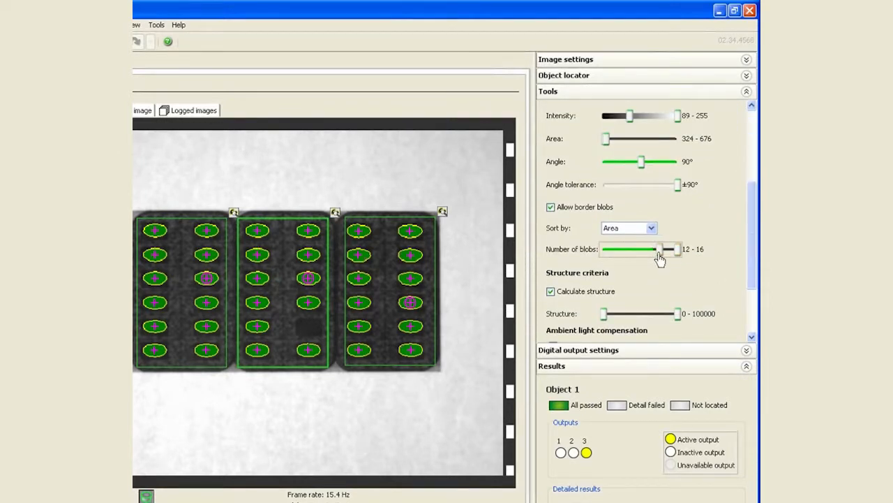
{"action": "left_click_drag", "start_coordinate": [670, 249], "coordinate": [658, 249]}
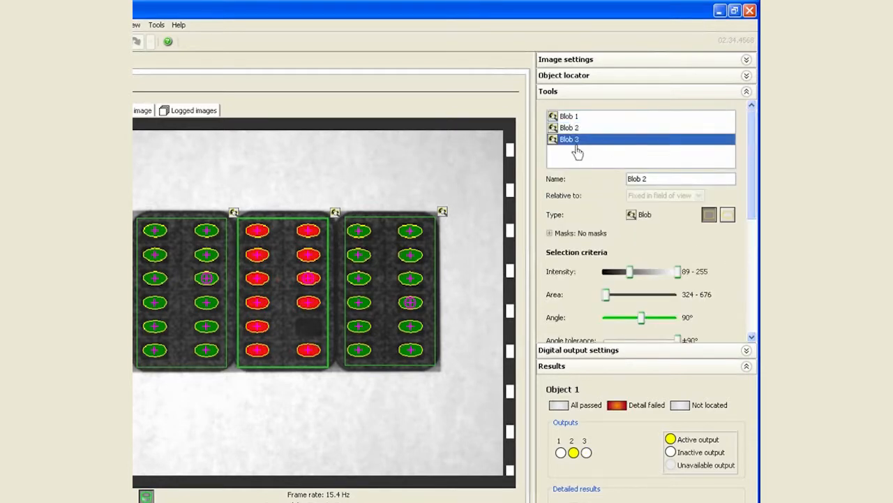
{"action": "scroll", "scroll_direction": "down", "scroll_amount": 3}
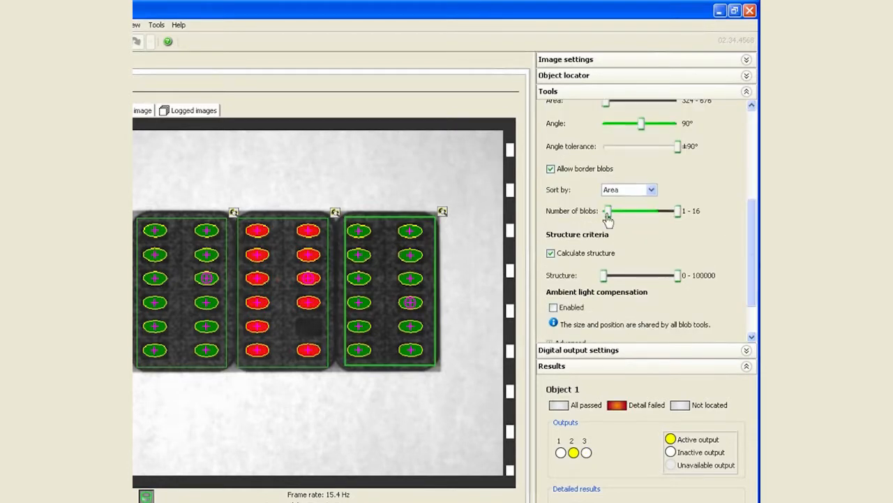
{"action": "left_click_drag", "start_coordinate": [608, 210], "coordinate": [635, 211]}
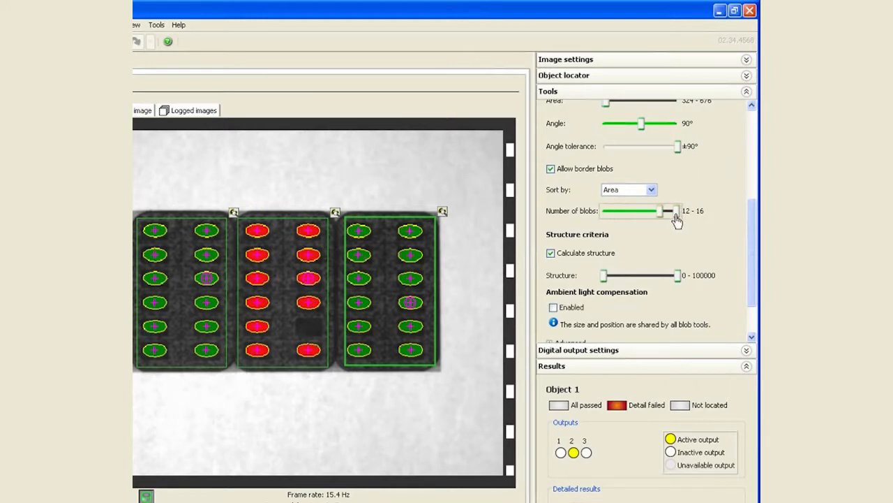
- Expand the Digital output settings panel for outputs 1, 2 and 3
{"action": "left_click", "coordinate": [745, 91]}
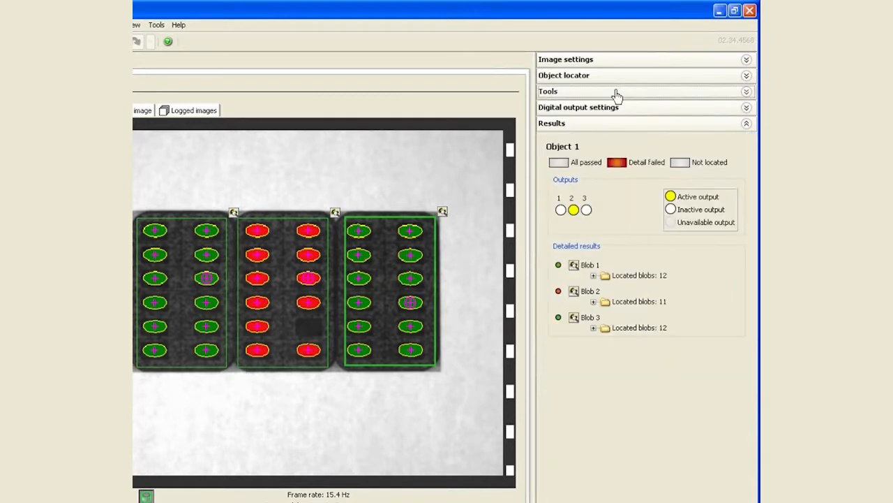
{"action": "mouse_move", "coordinate": [593, 86]}
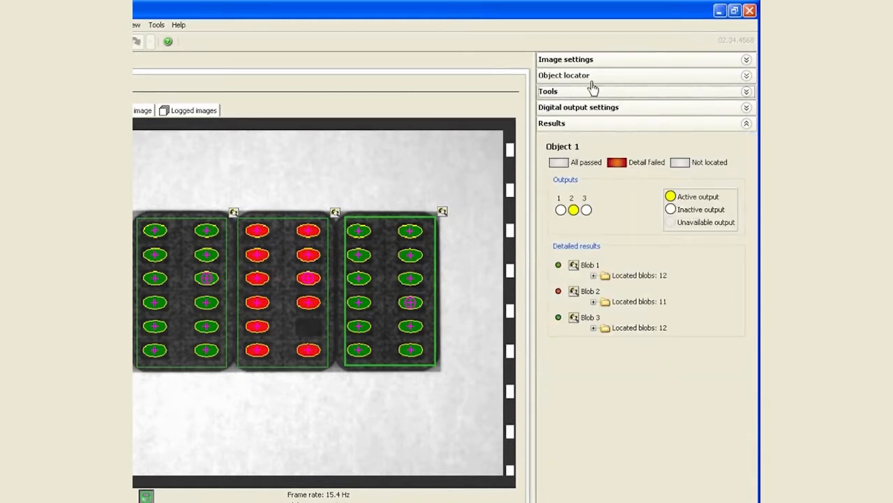
{"action": "mouse_move", "coordinate": [622, 243]}
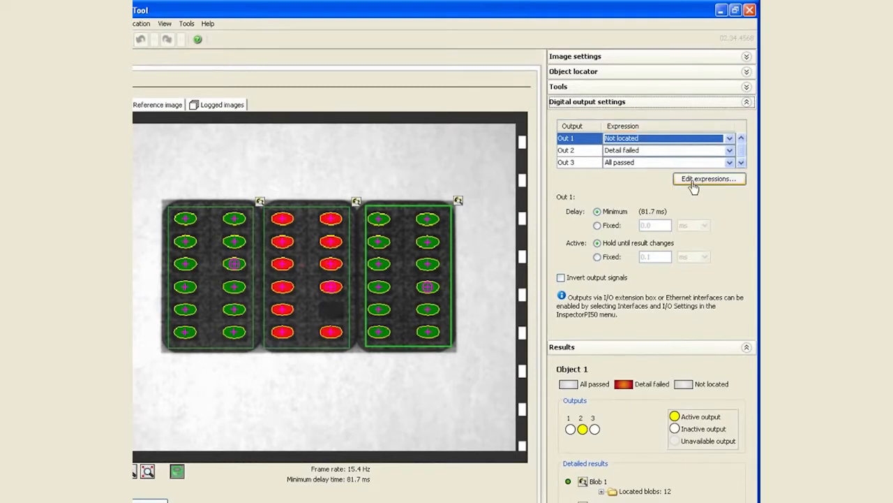
- Add a 'Left Blob' expression that is true when Blob 1 fails
{"action": "left_click", "coordinate": [709, 178]}
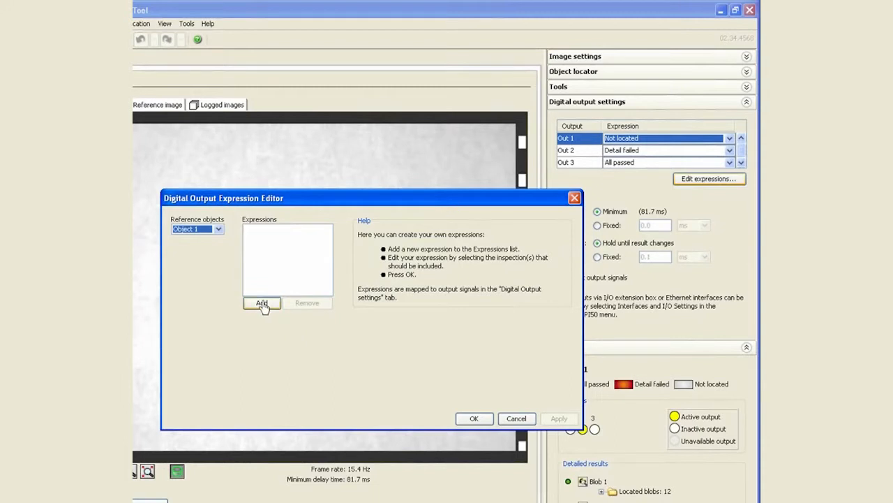
{"action": "left_click", "coordinate": [262, 301]}
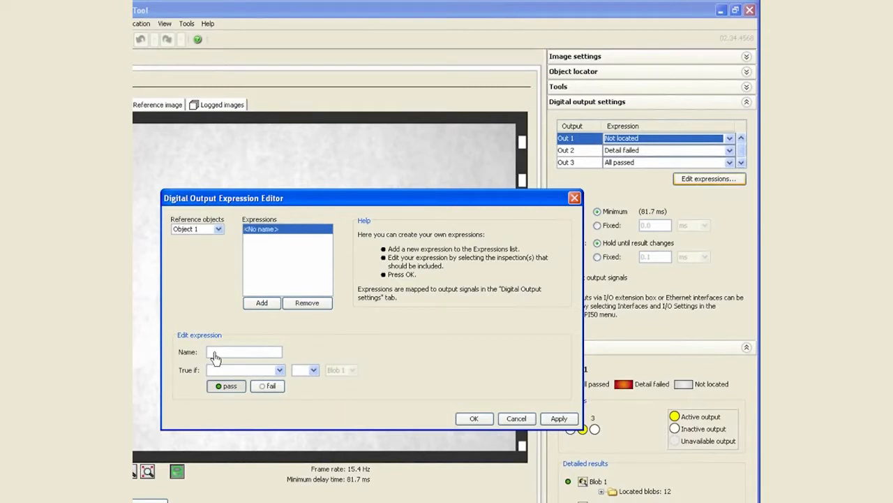
{"action": "type", "text": "Left Blob"}
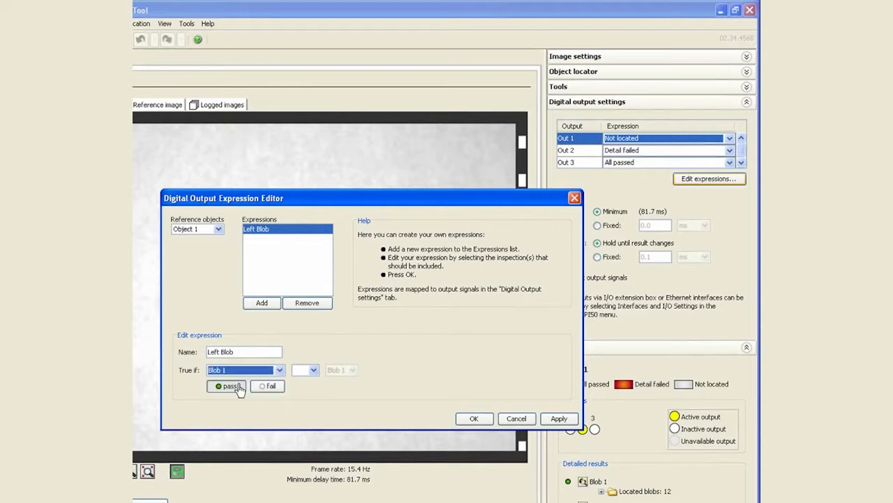
{"action": "left_click", "coordinate": [262, 385]}
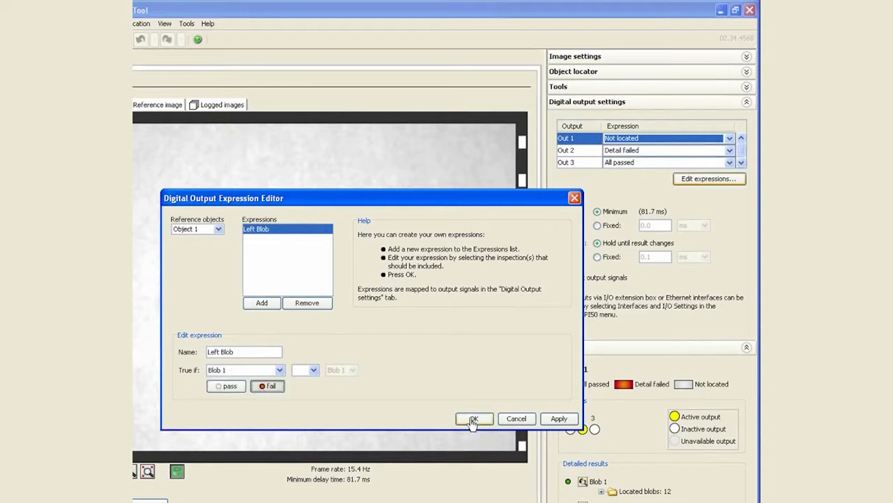
{"action": "left_click", "coordinate": [475, 419]}
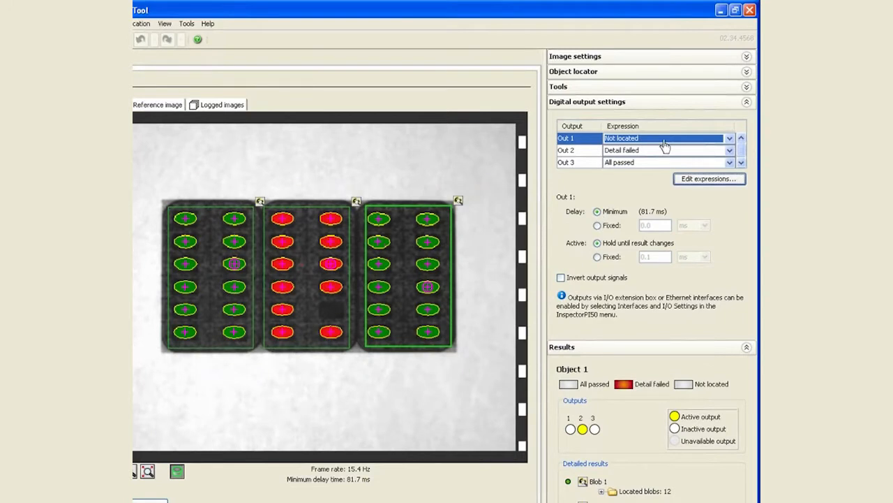
- Assign Left Blob to output 1
{"action": "left_click", "coordinate": [728, 138]}
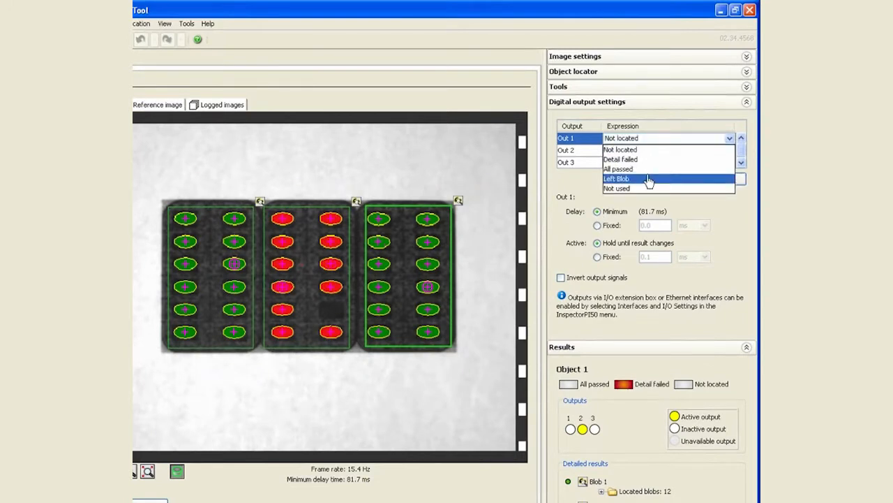
{"action": "left_click", "coordinate": [614, 179]}
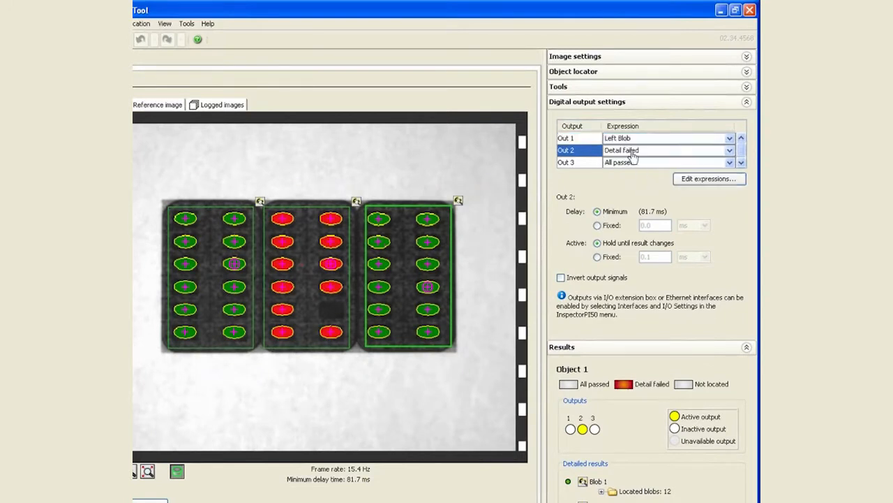
{"action": "left_click", "coordinate": [709, 178]}
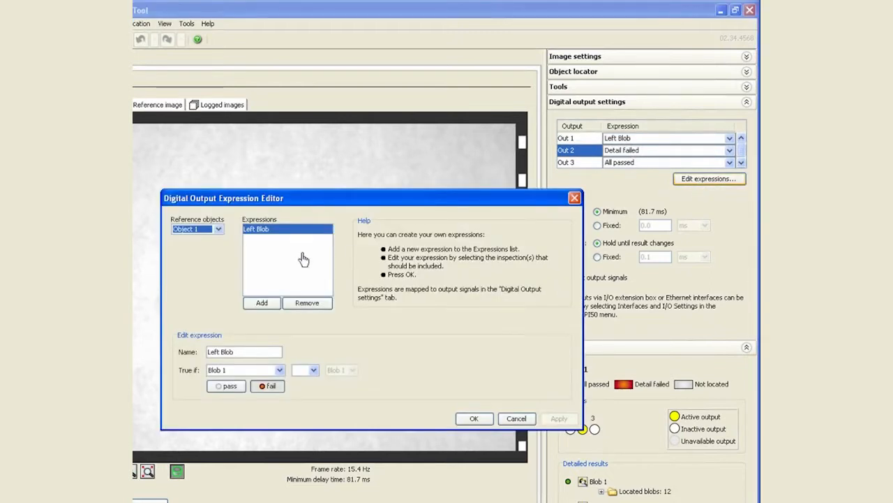
- Add 'Middle Blob' and 'Right Blob' expressions based on Blob 2 and Blob 3 failing
{"action": "left_click", "coordinate": [261, 301]}
{"action": "type", "text": "Mi"}
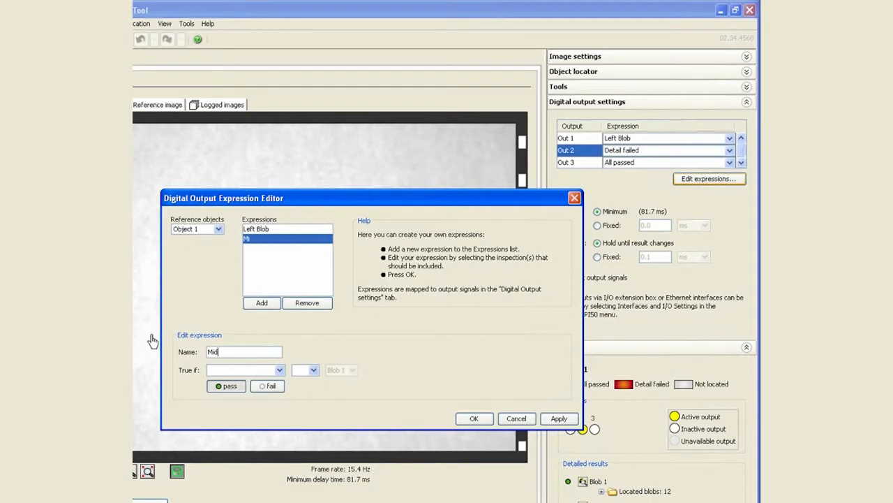
{"action": "type", "text": "dle BV"}
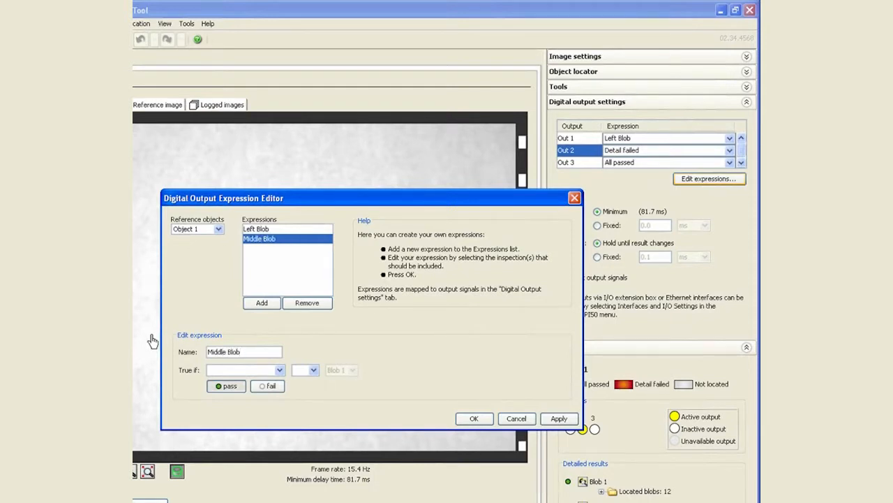
{"action": "left_click", "coordinate": [280, 369]}
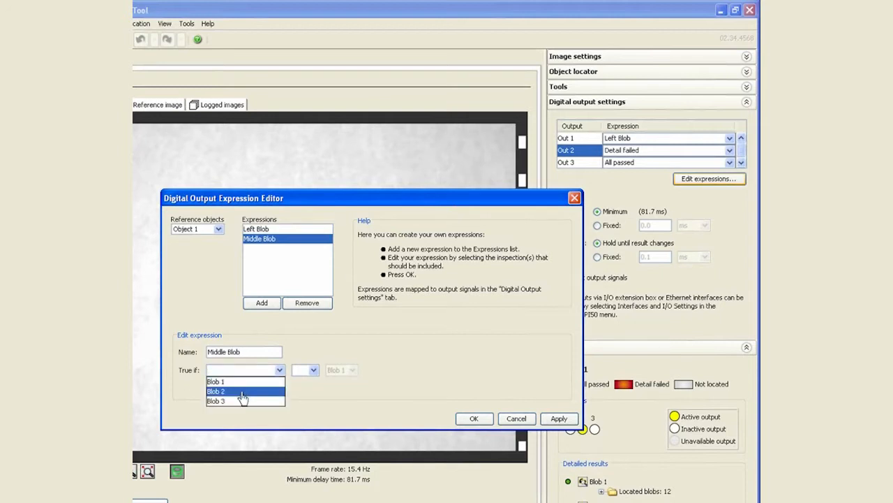
{"action": "left_click", "coordinate": [216, 390]}
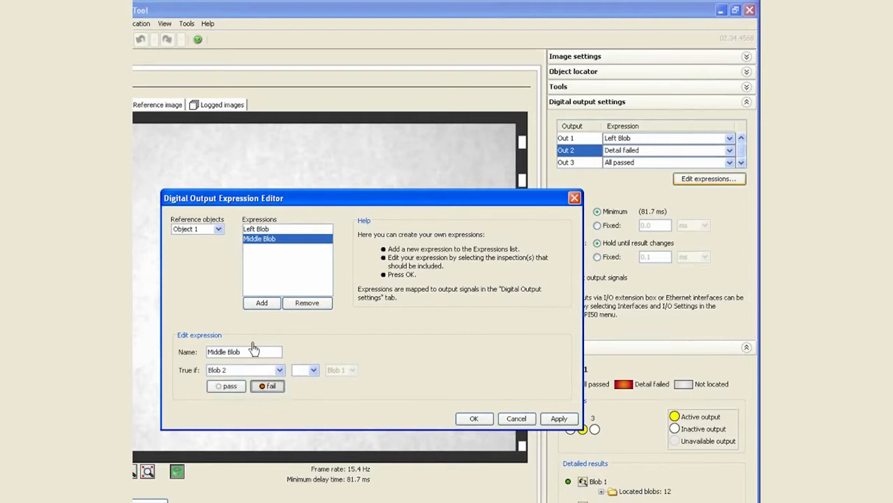
{"action": "left_click", "coordinate": [261, 301]}
{"action": "type", "text": "Right"}
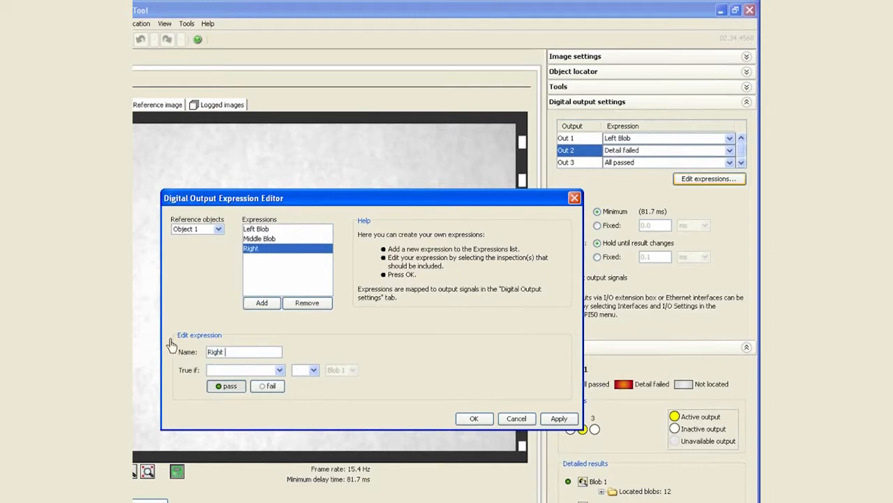
{"action": "type", "text": "Blob"}
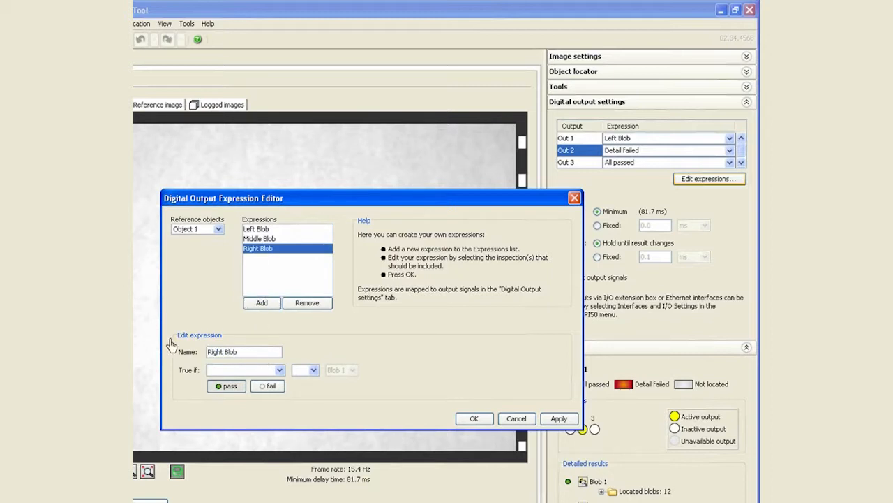
{"action": "left_click", "coordinate": [279, 369]}
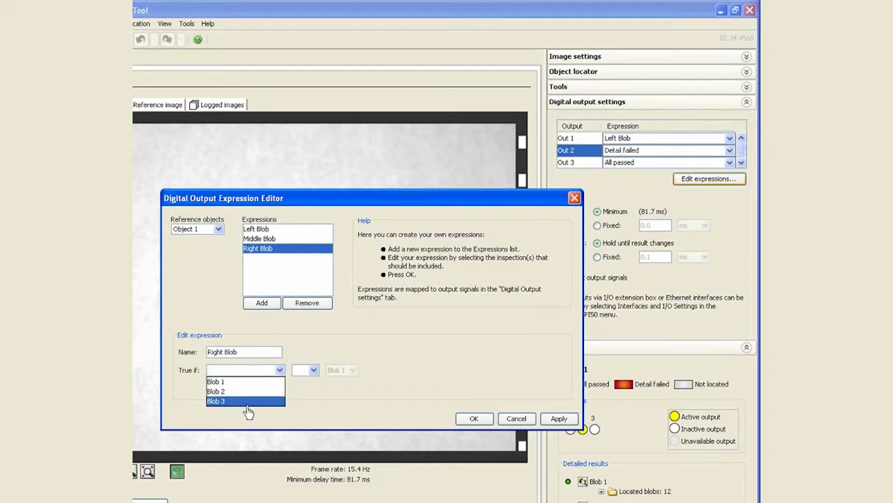
{"action": "left_click", "coordinate": [216, 400]}
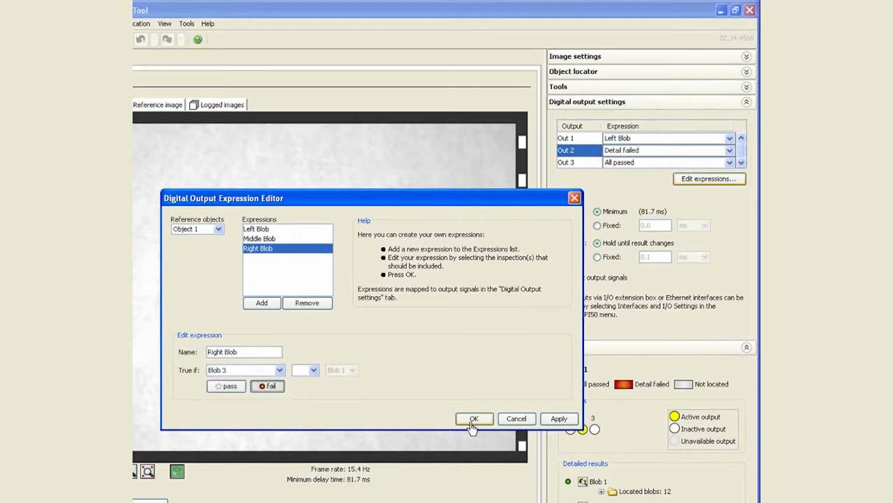
{"action": "left_click", "coordinate": [474, 419]}
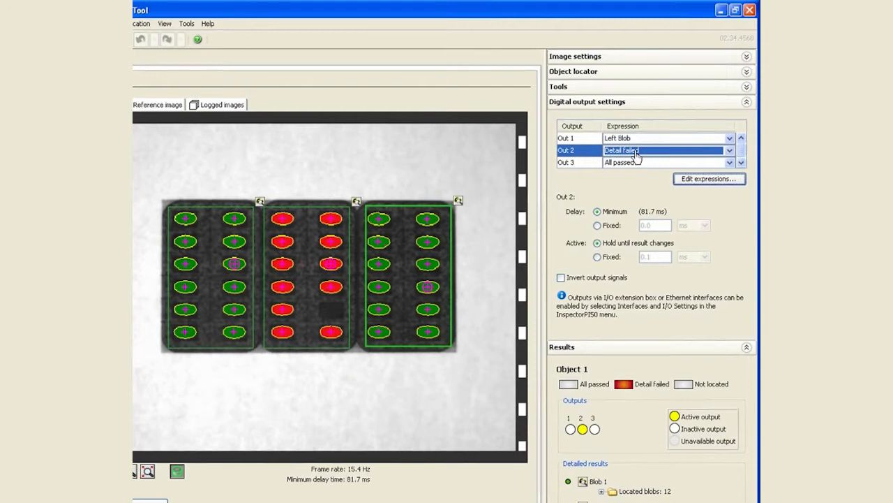
- Assign Middle Blob to output 2 and Right Blob to output 3
{"action": "left_click", "coordinate": [668, 151]}
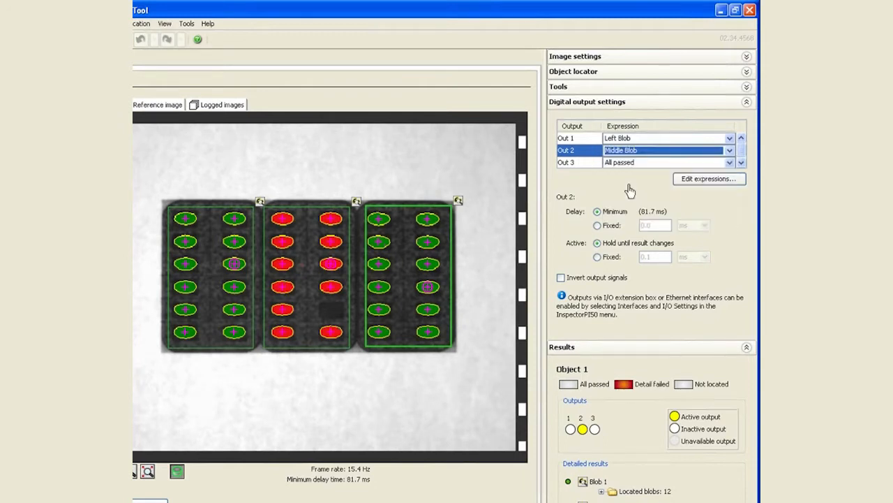
{"action": "left_click", "coordinate": [730, 162]}
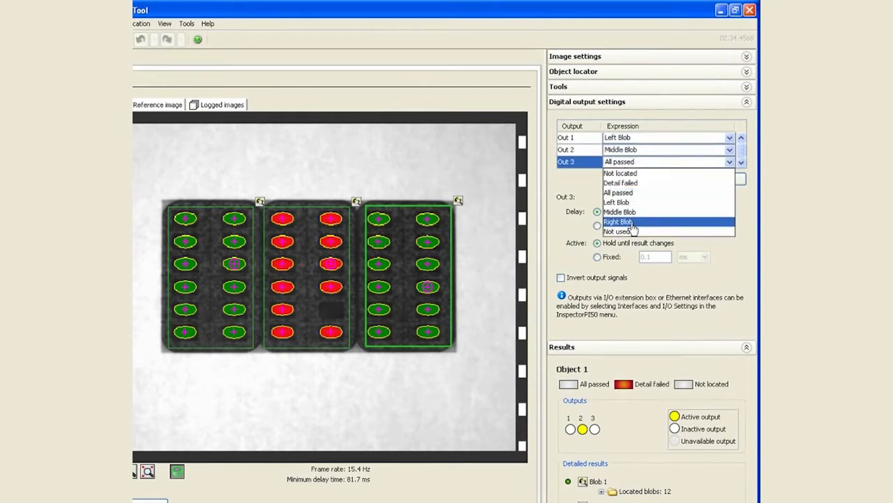
{"action": "left_click", "coordinate": [618, 220]}
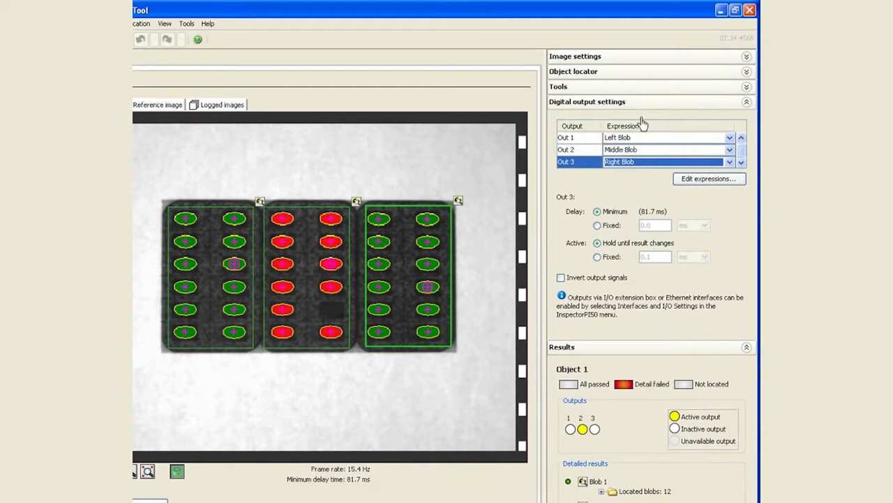
{"action": "left_click", "coordinate": [746, 101]}
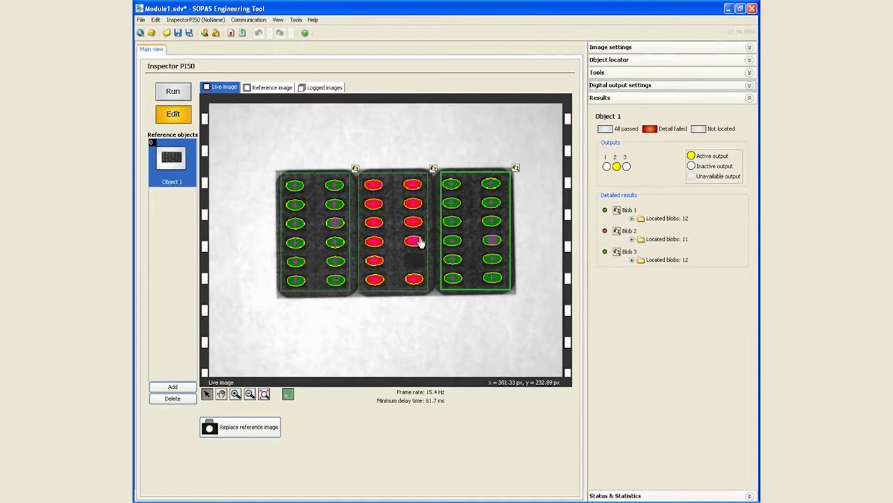
- Add an object locator box around the whole tray, then return to the live image
{"action": "left_click", "coordinate": [271, 86]}
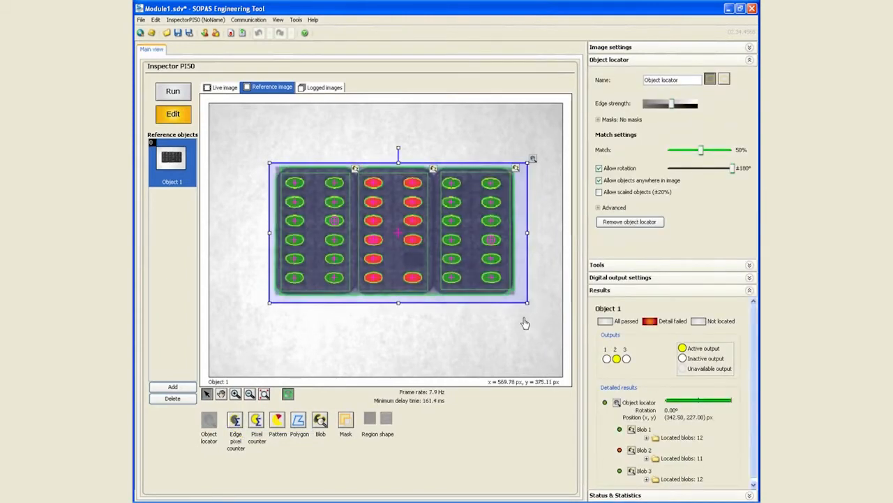
{"action": "mouse_move", "coordinate": [296, 216]}
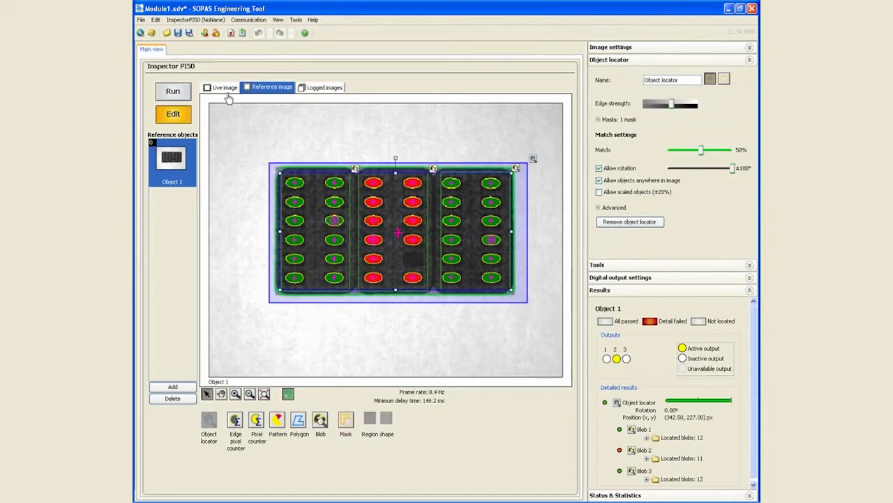
{"action": "left_click", "coordinate": [223, 86]}
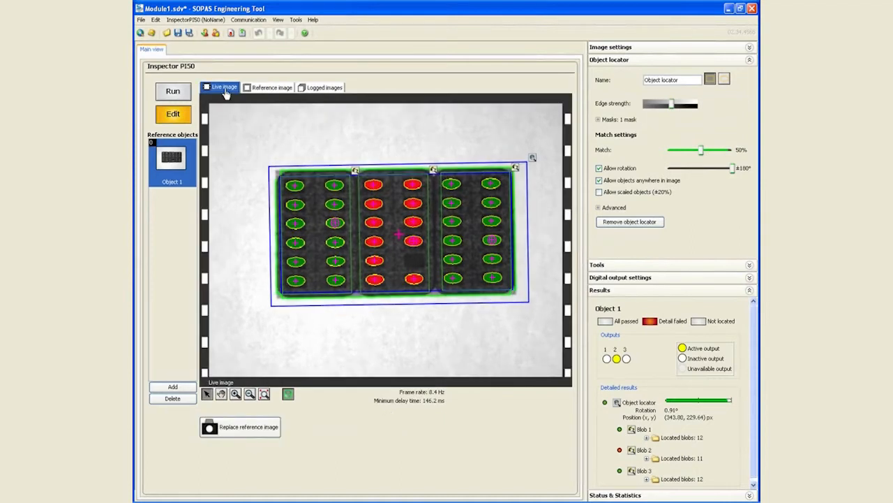